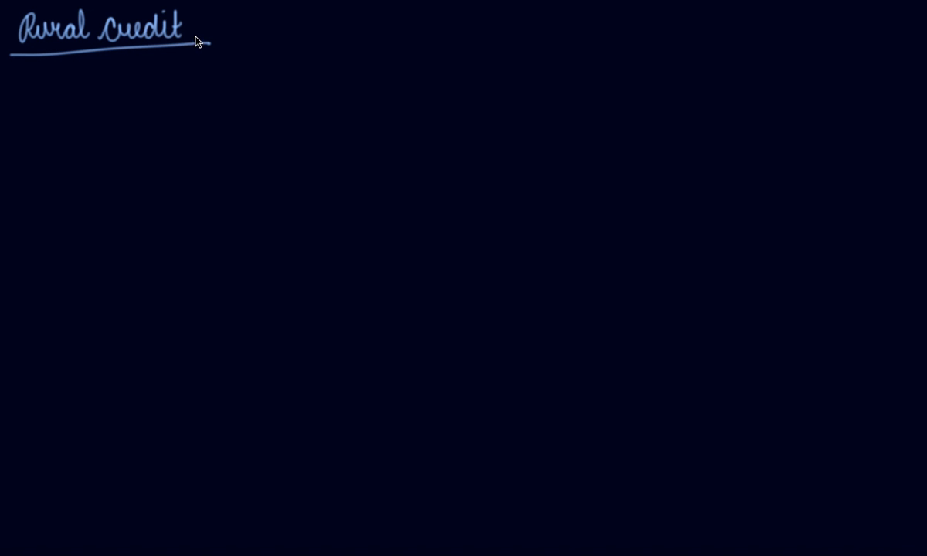
mouse_move(210, 17)
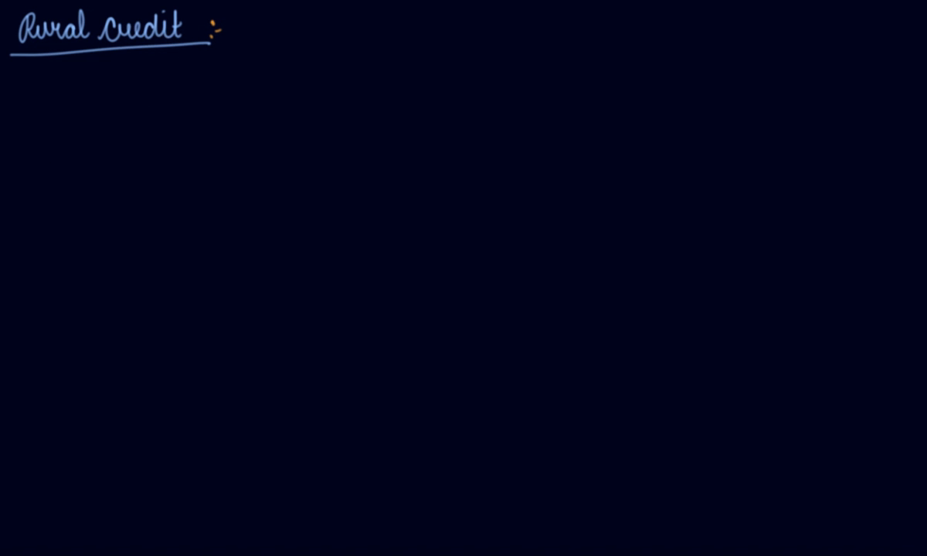
mouse_move(59, 81)
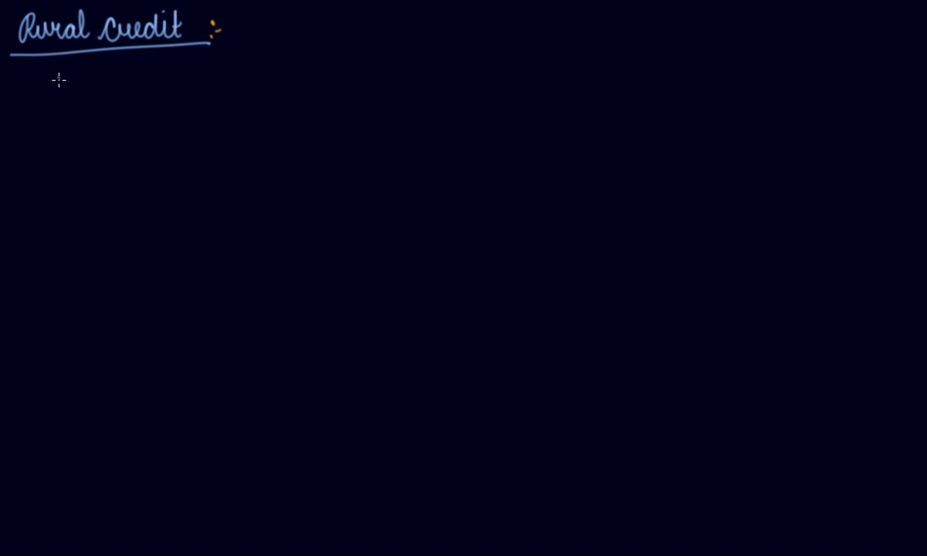
Handwrite 'Rural credit means credit for the farming families' and start an orange arrow bullet below it.
type("Rural credit means")
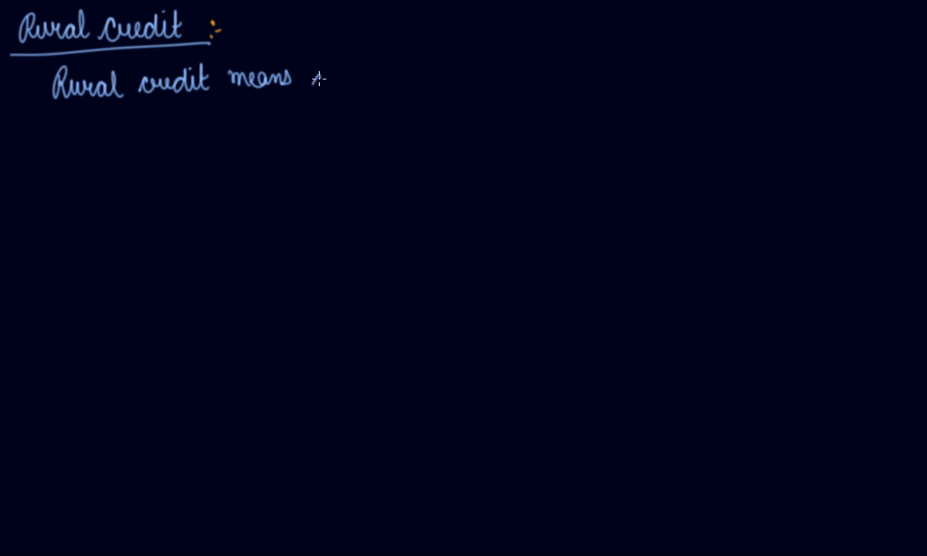
type("credit")
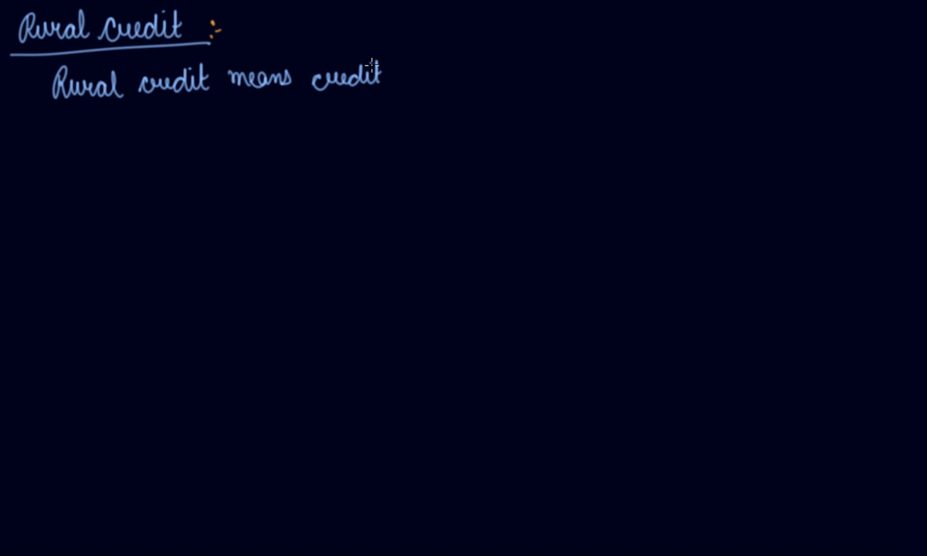
type("for the far")
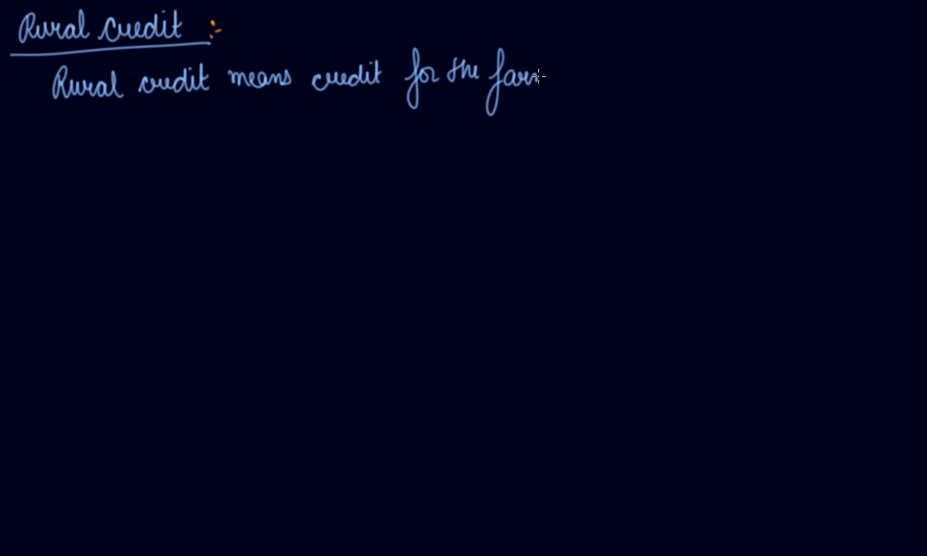
type("ming")
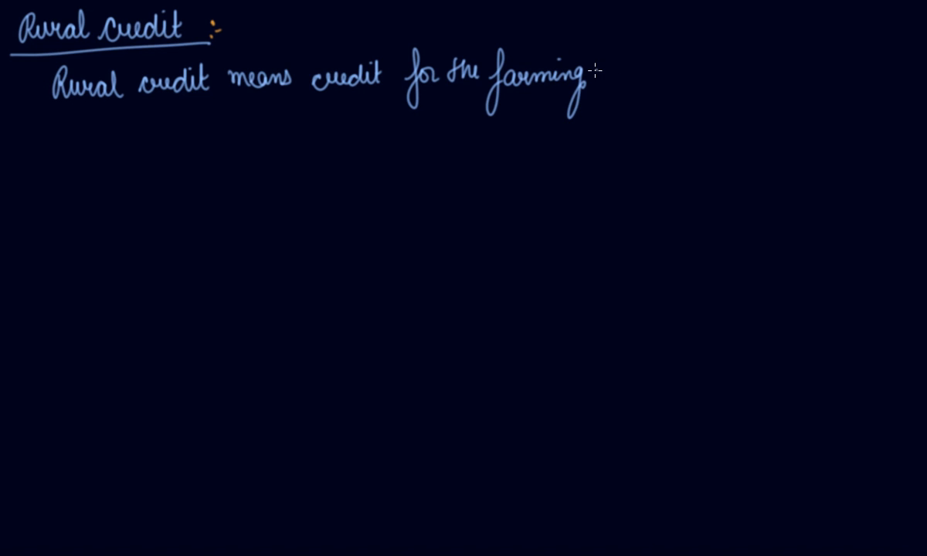
type("families")
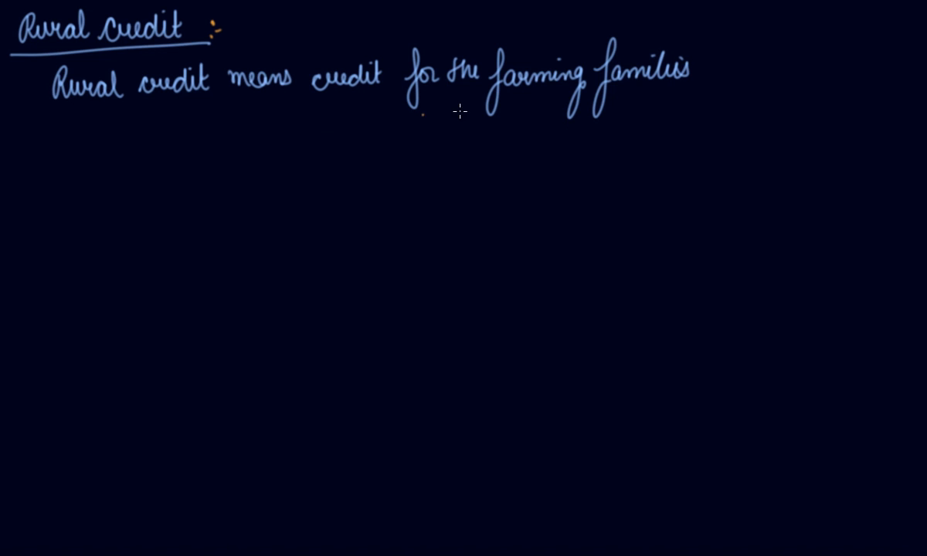
left_click_drag(85, 133, 116, 130)
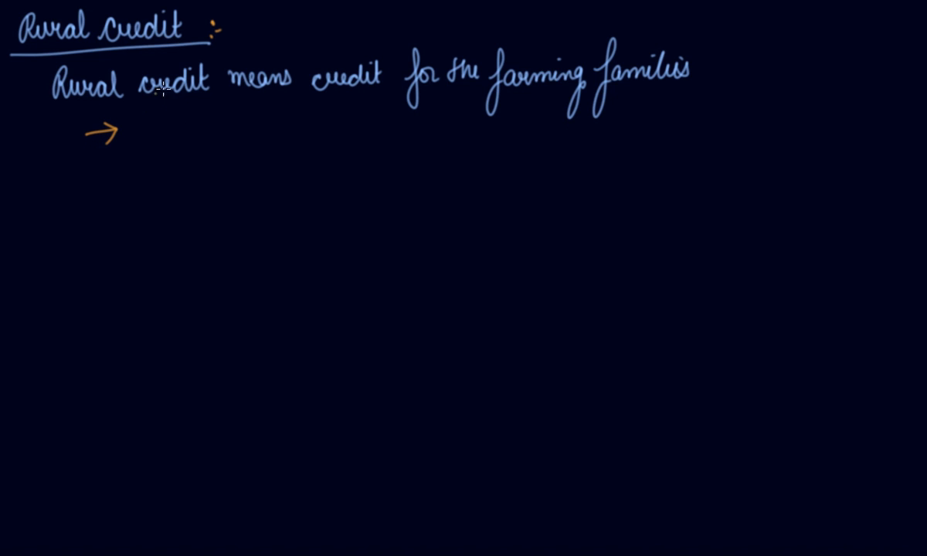
mouse_move(170, 127)
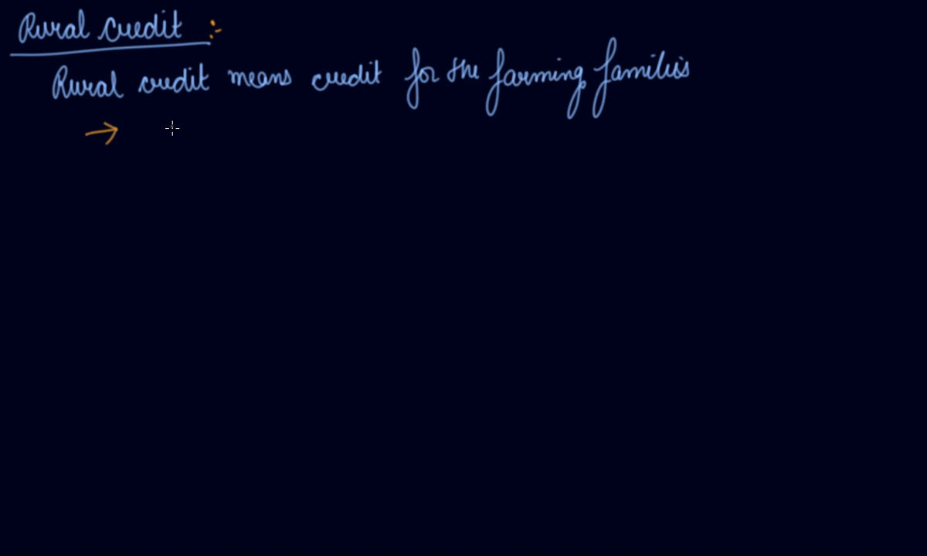
mouse_move(267, 99)
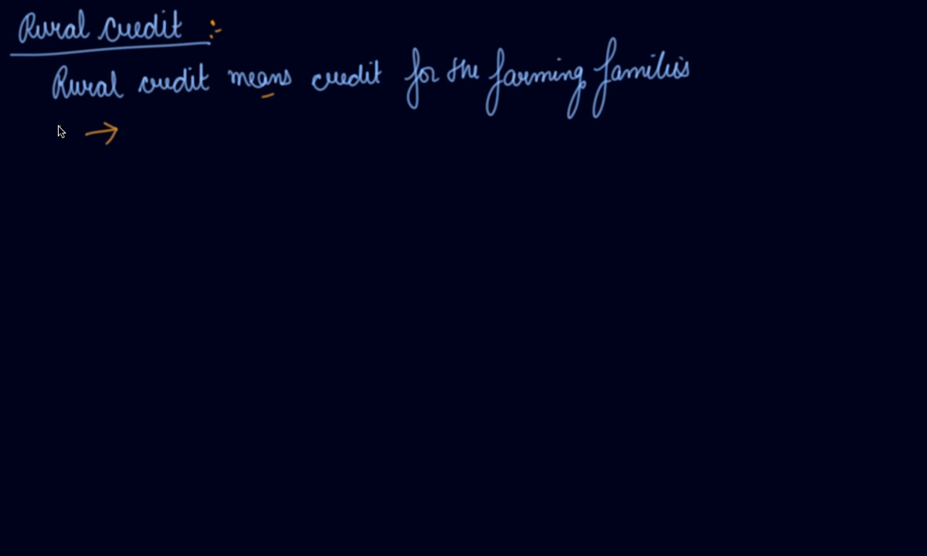
mouse_move(306, 115)
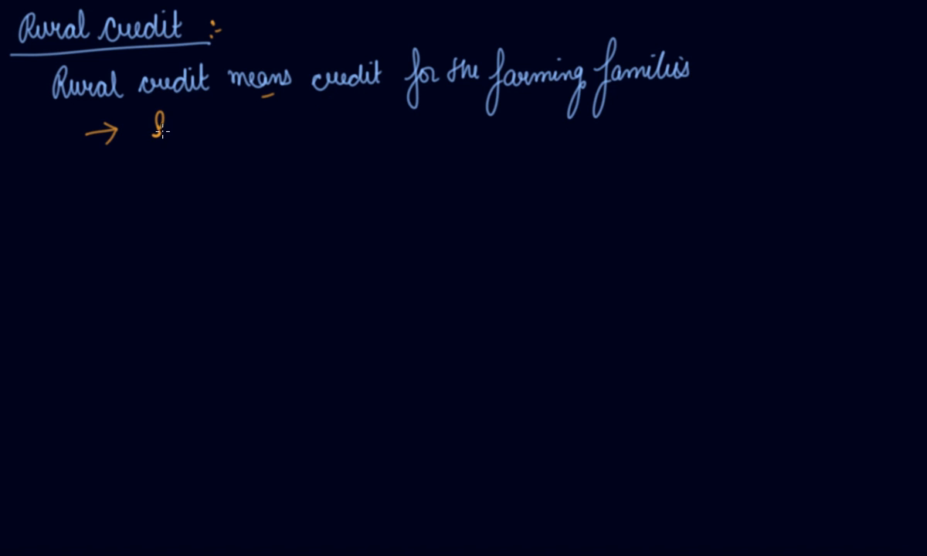
Write the points 'Small & marginal holdings' and 'Gestation period b/w sowing & harvesting of crops is quite long'.
type("Small f")
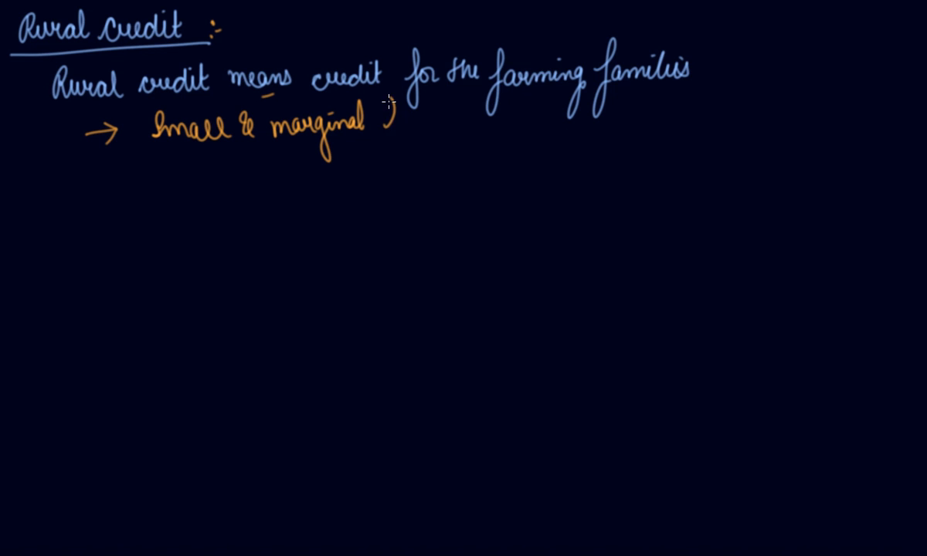
type("holdings")
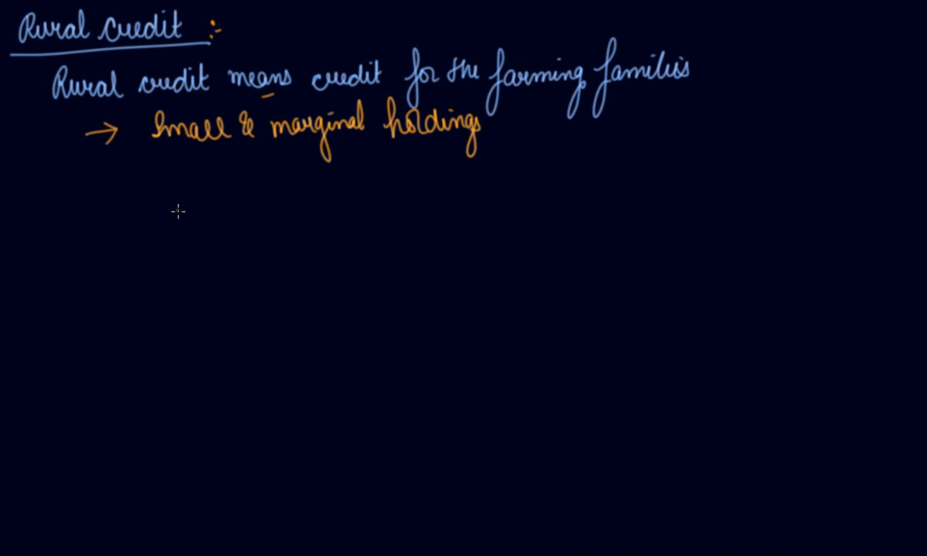
mouse_move(130, 208)
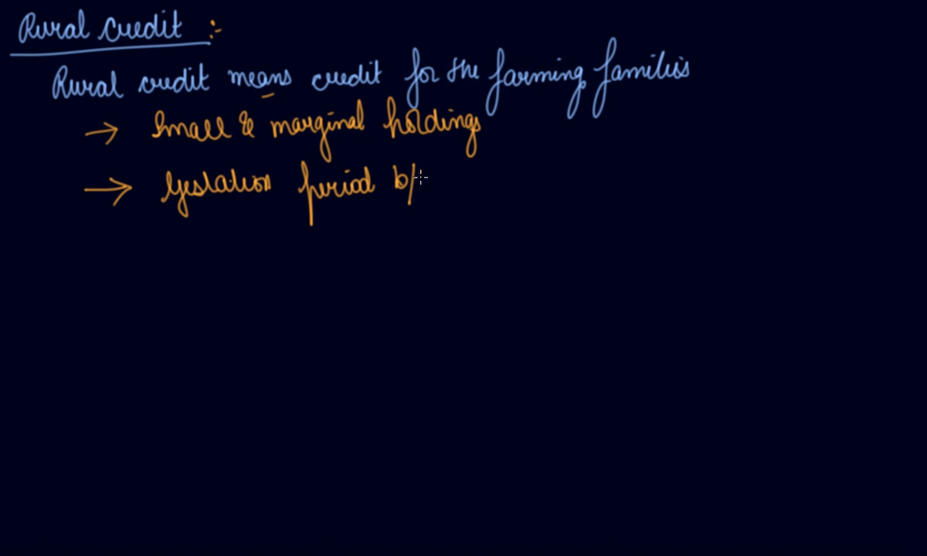
type("w sowing & harvesting of")
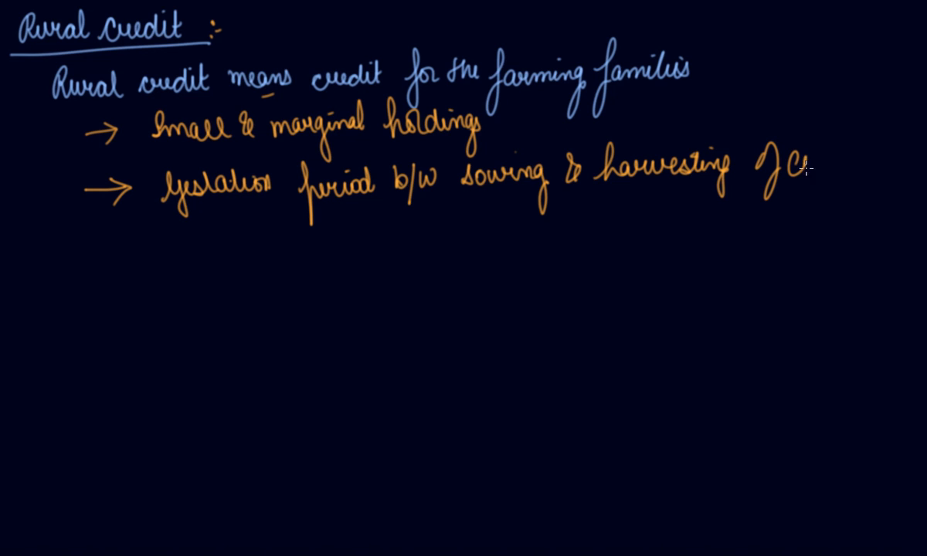
type("crop is")
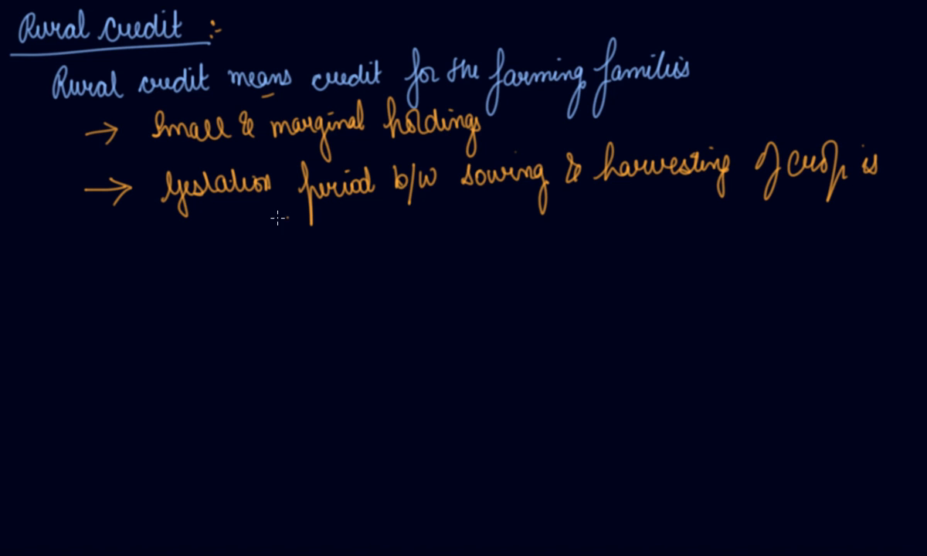
type("quite long")
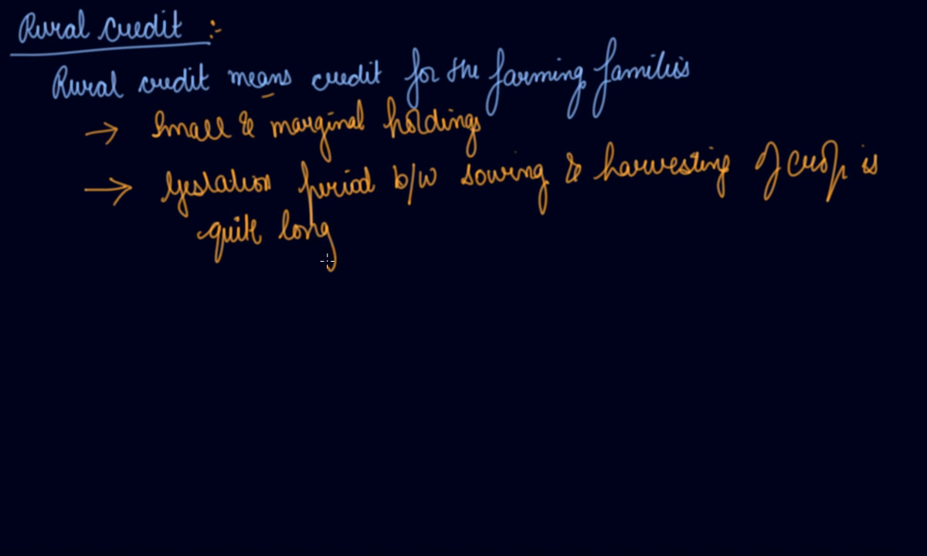
mouse_move(325, 225)
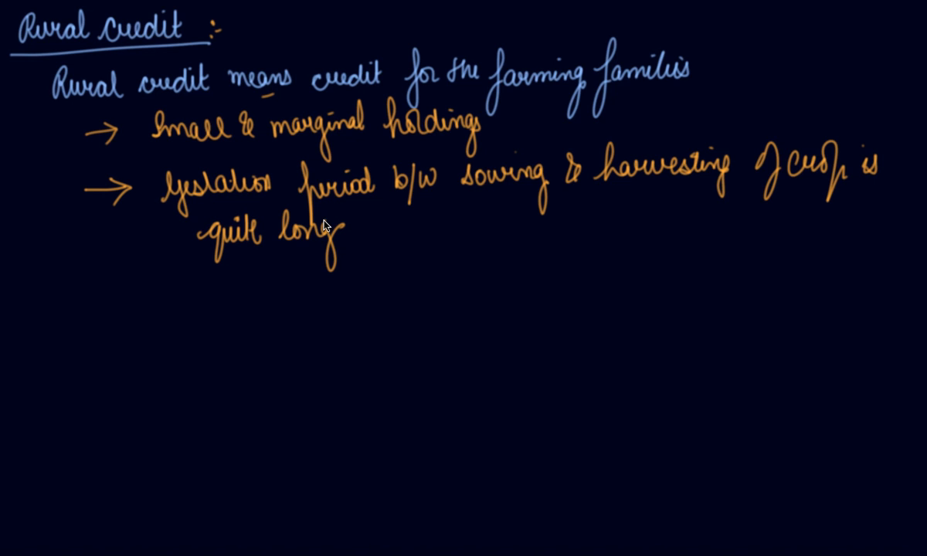
mouse_move(231, 399)
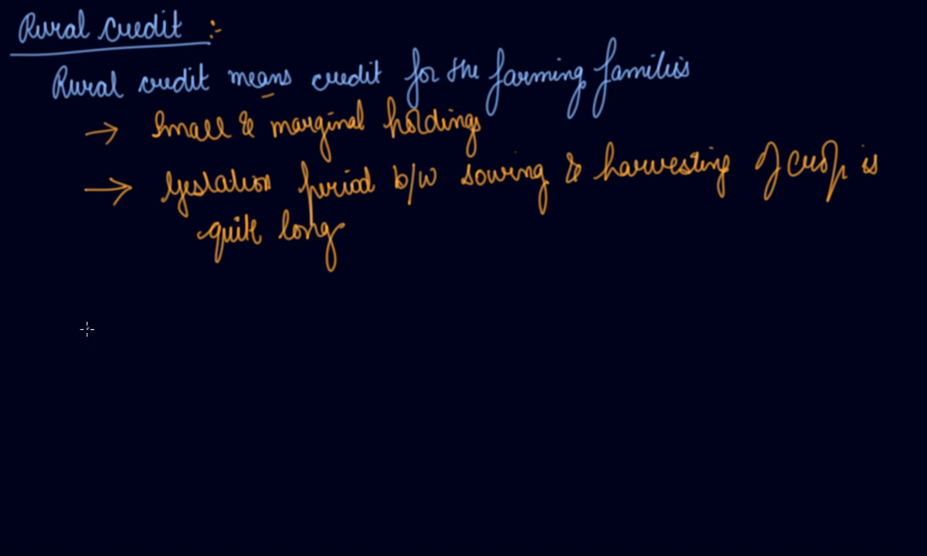
Write the underlined heading 'Credits classification'.
type("Cred")
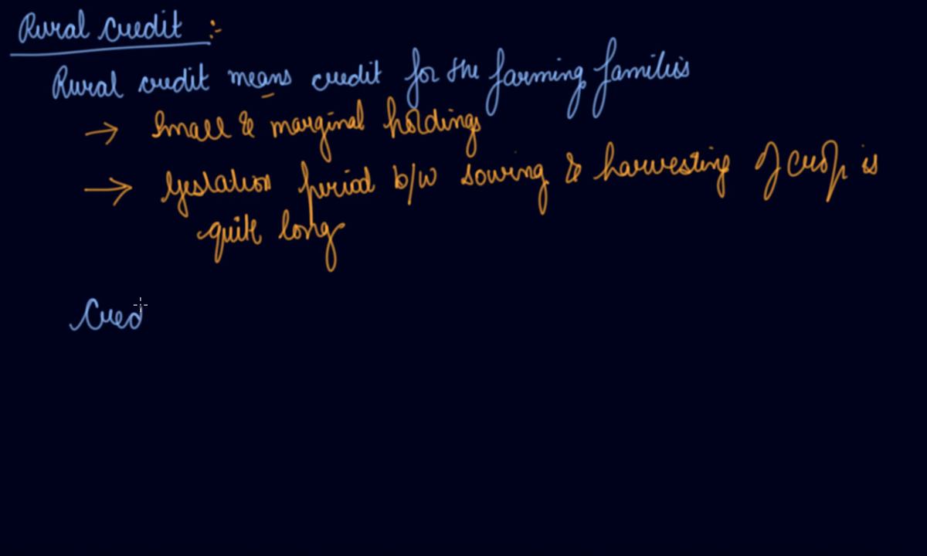
type("its")
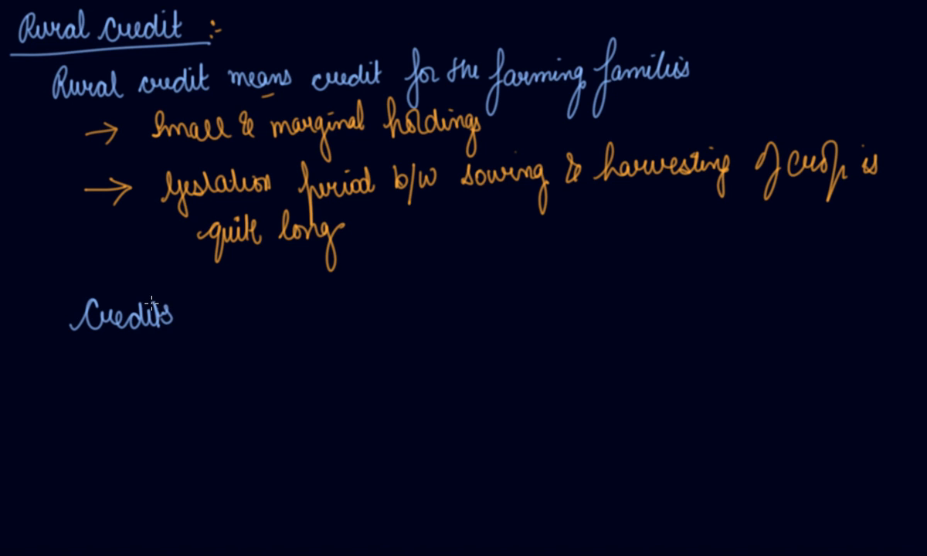
type("Cle")
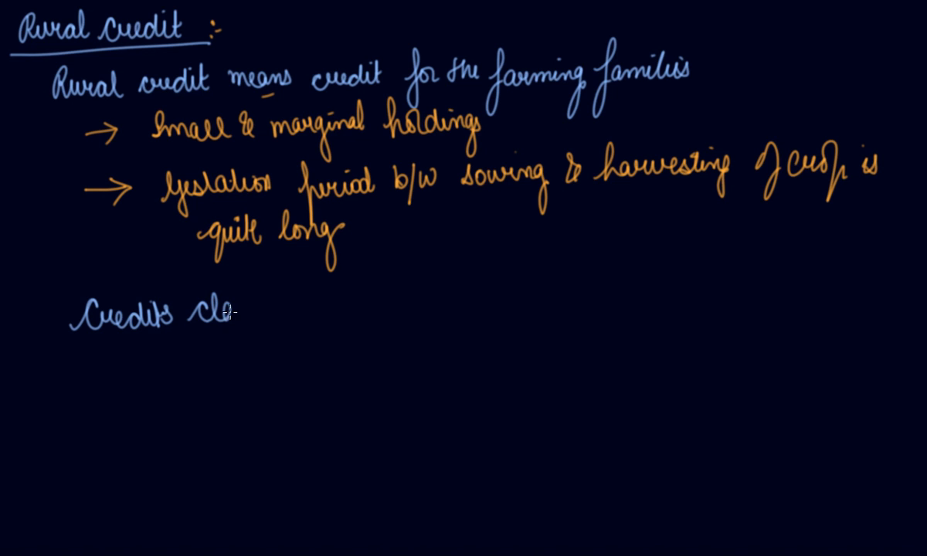
type("sif")
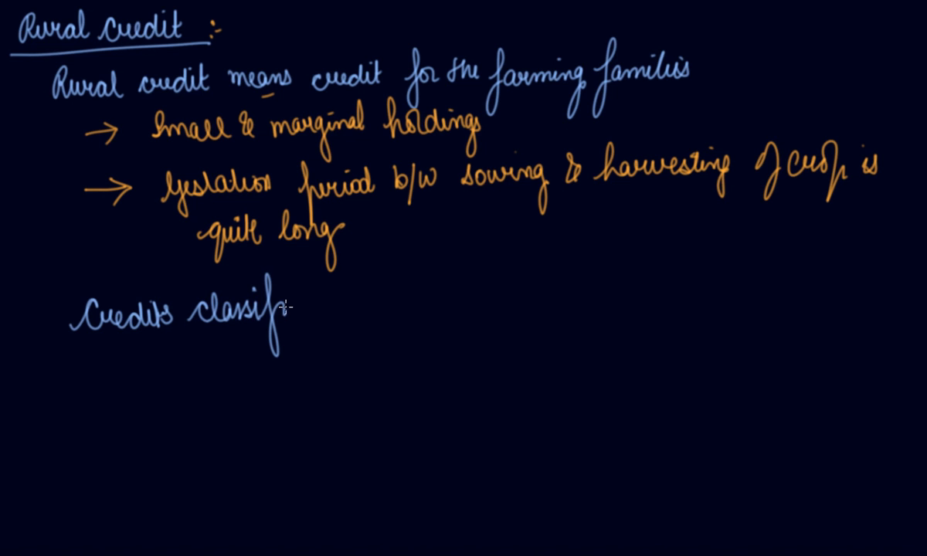
type("ication")
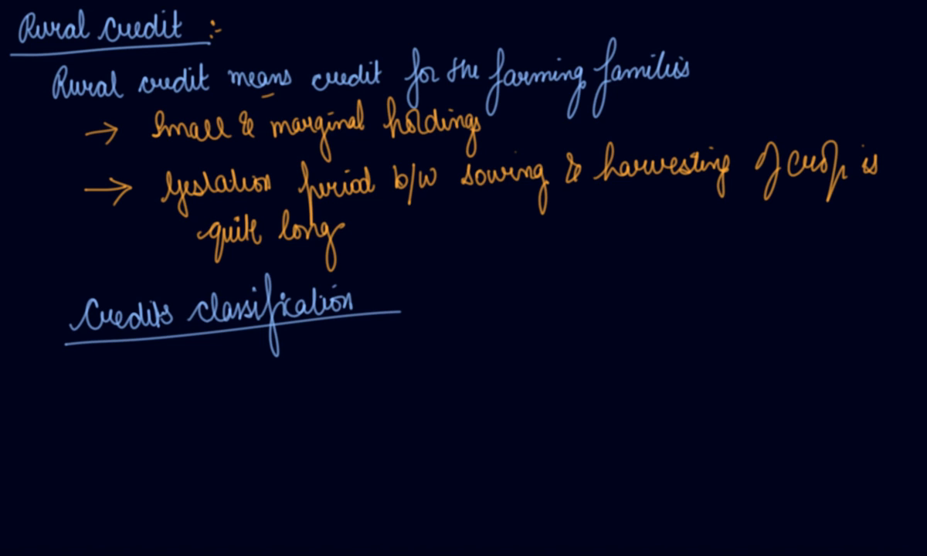
Write the first item '1) Short term credit (6-12 months)'.
type("1)")
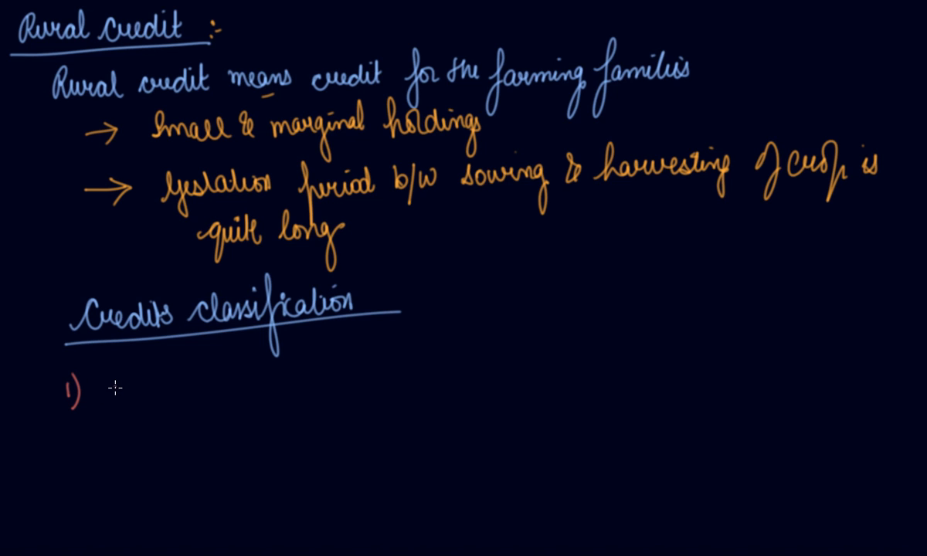
type("Short term credit (6-")
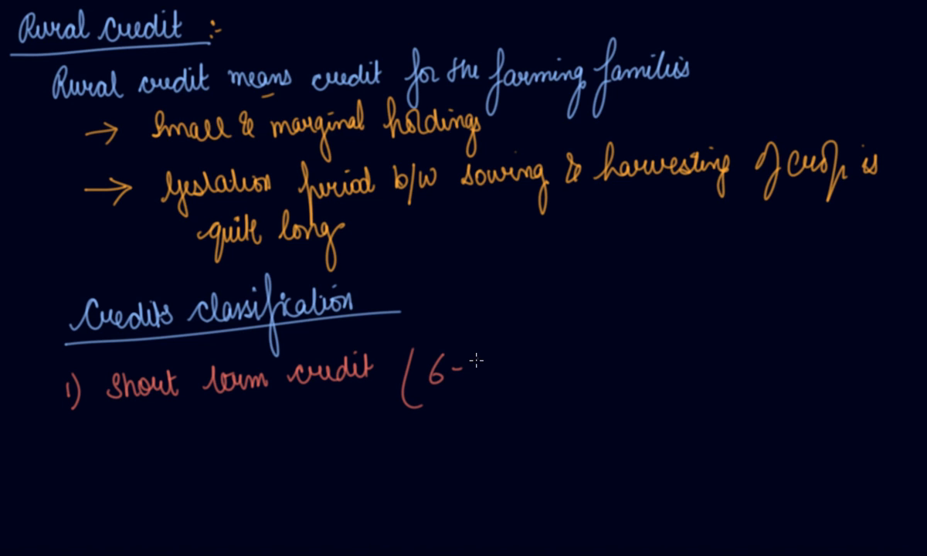
type("12 mon")
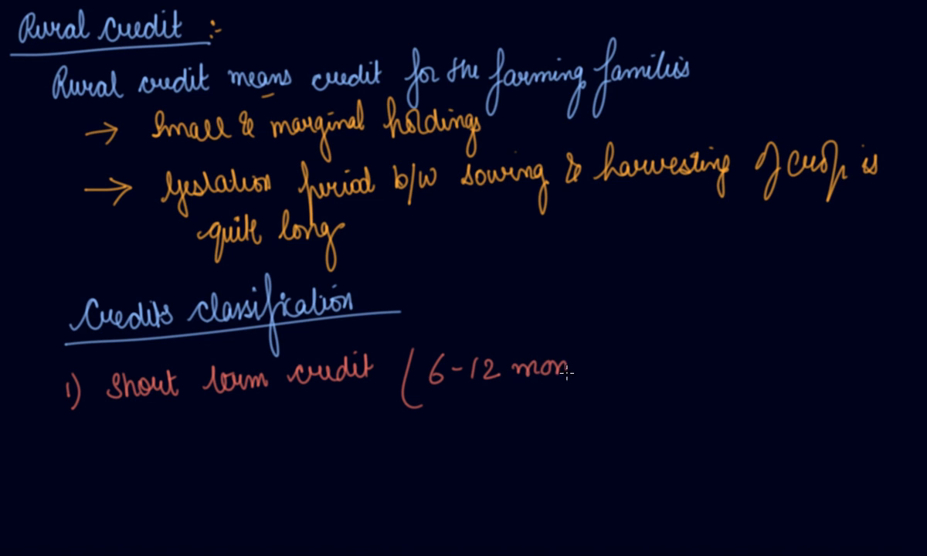
type("ths)")
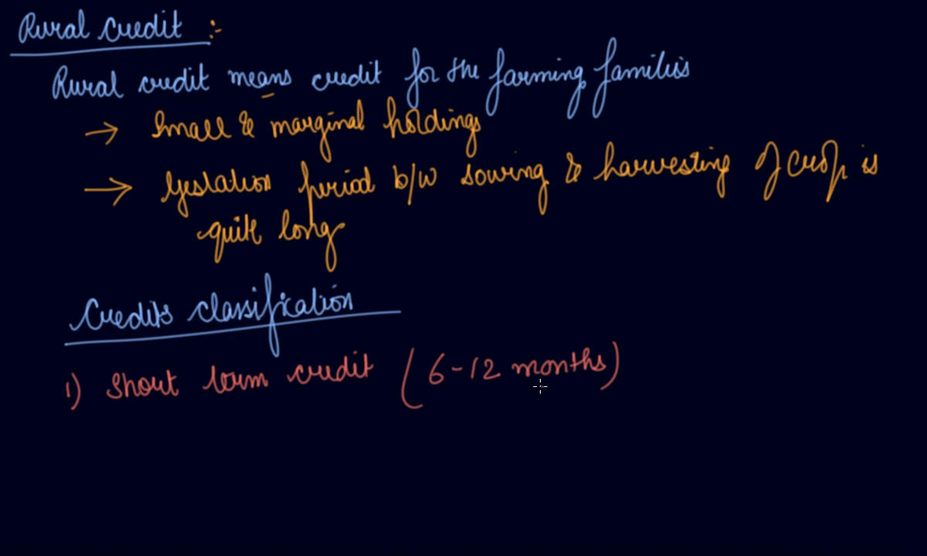
mouse_move(272, 433)
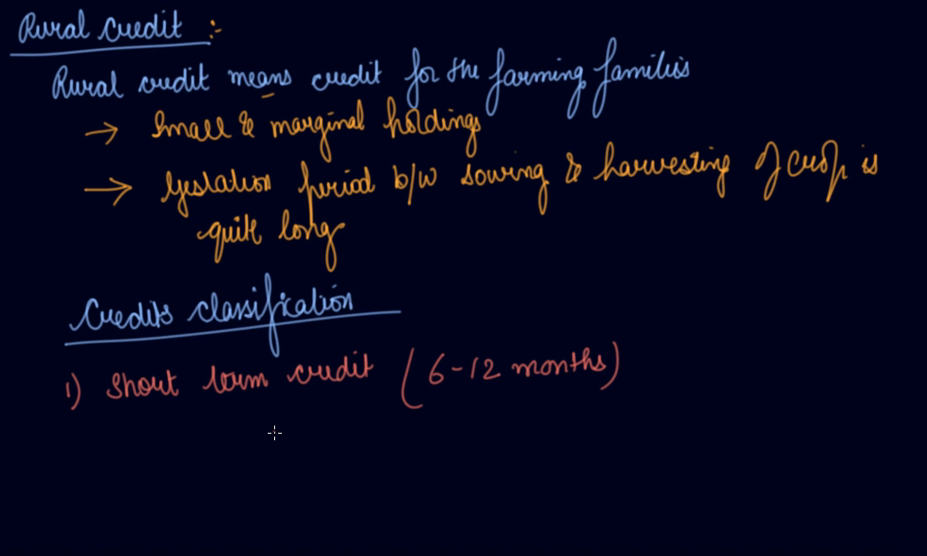
mouse_move(232, 407)
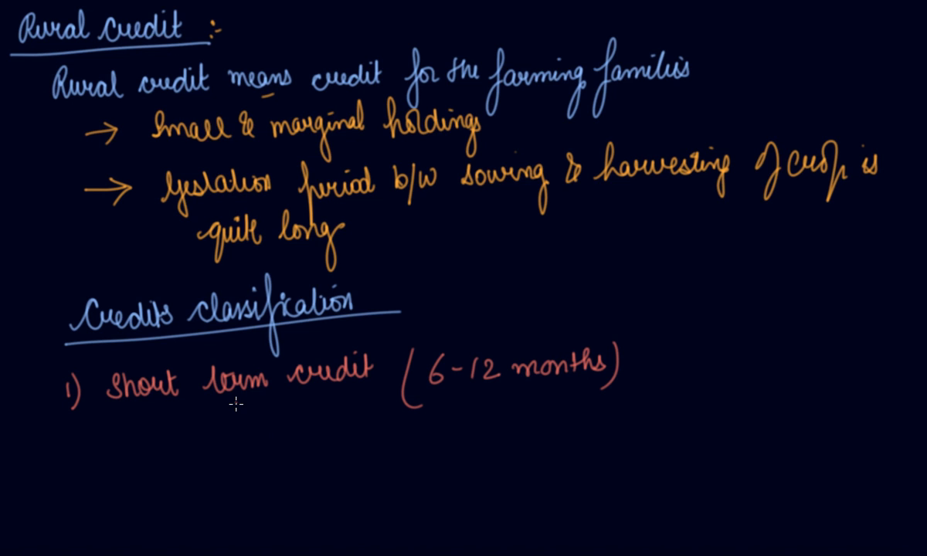
mouse_move(238, 408)
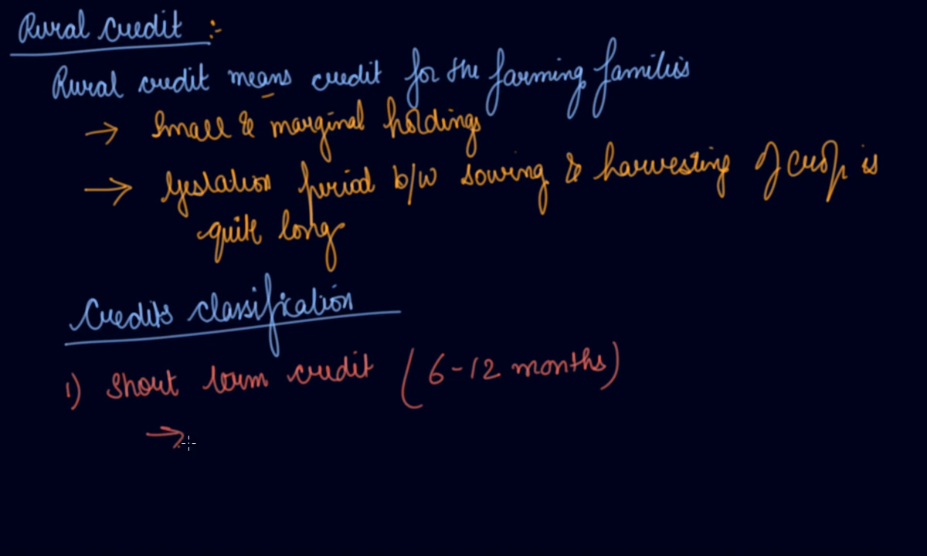
List HYV seeds, fertiliser, pesticides and 'Making payment of electricity bills' under short term credit.
type("HYV seeds")
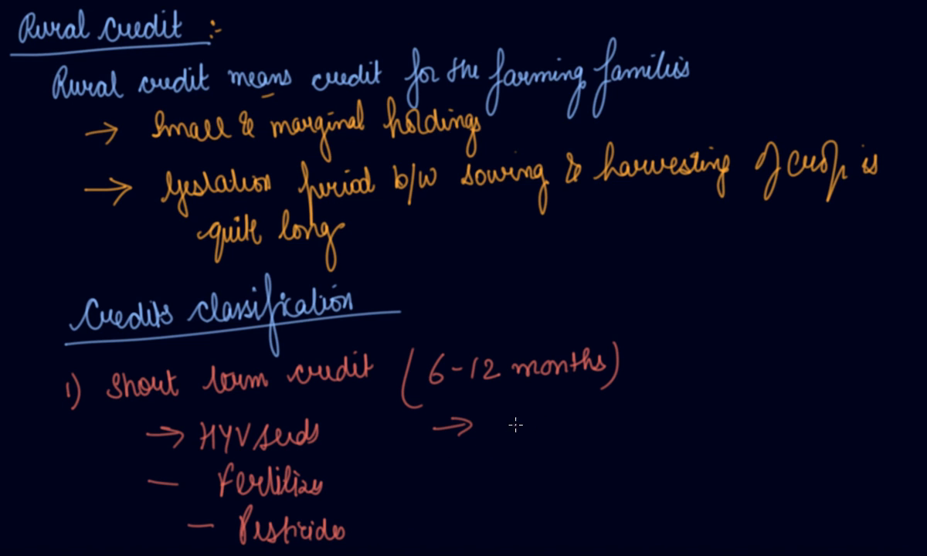
type("Make")
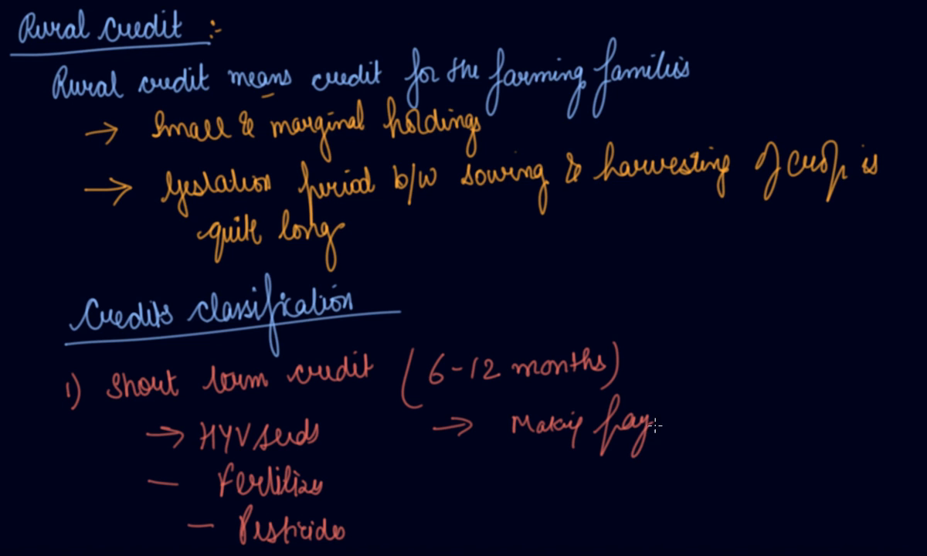
type("ment")
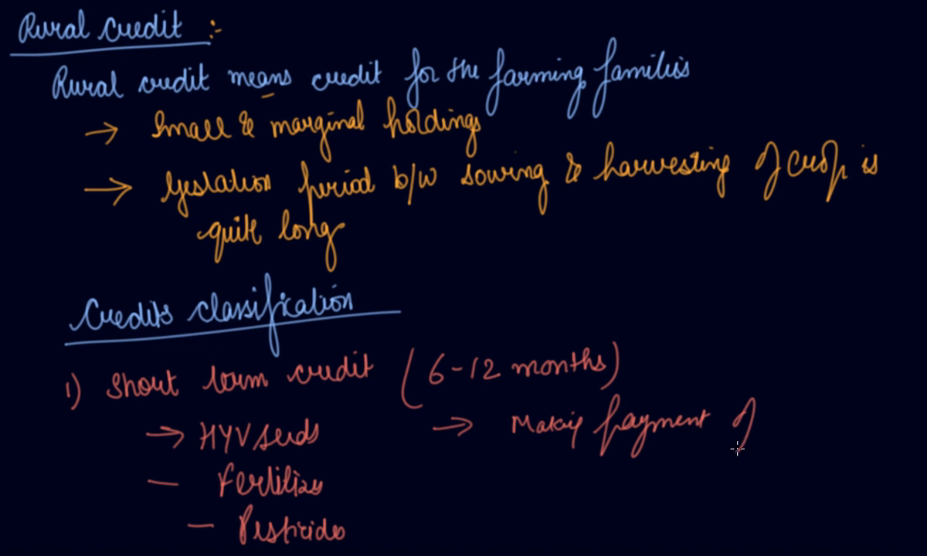
type("electricity")
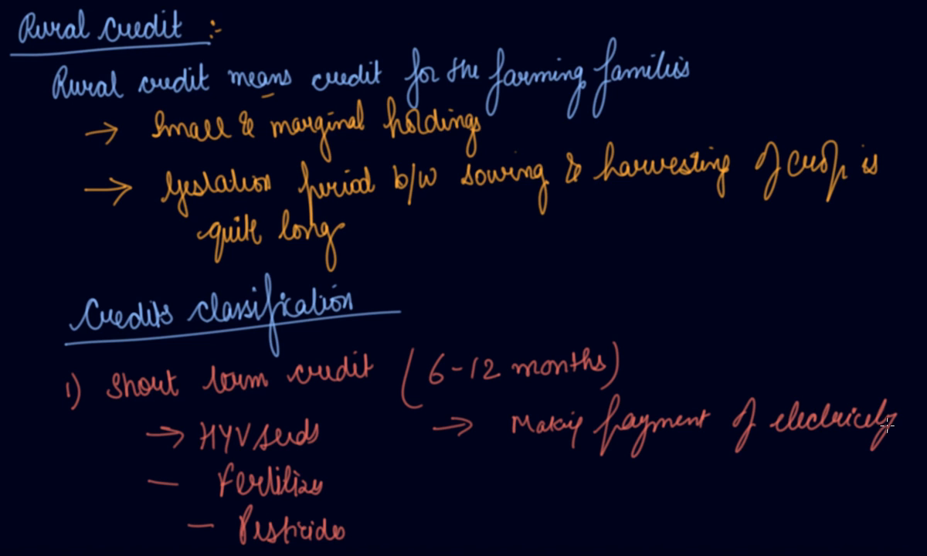
type("bills")
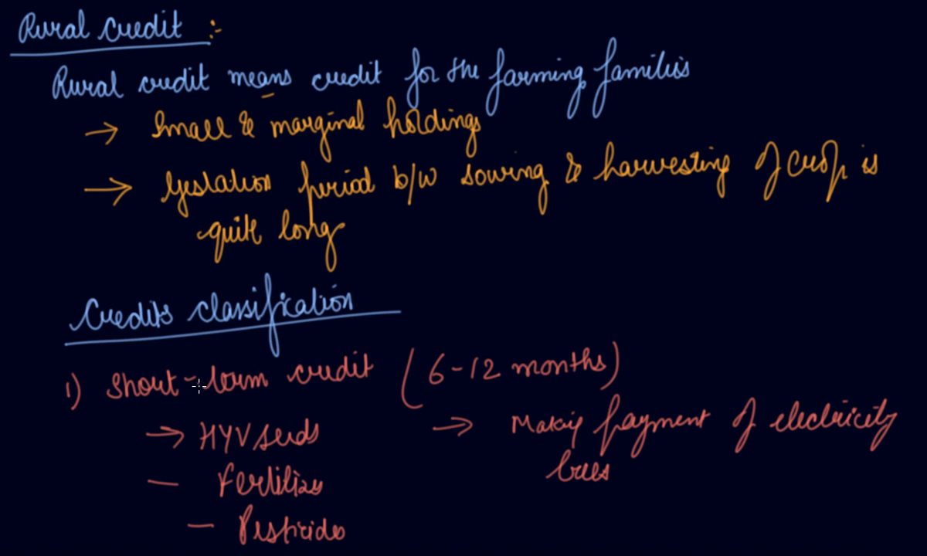
mouse_move(194, 384)
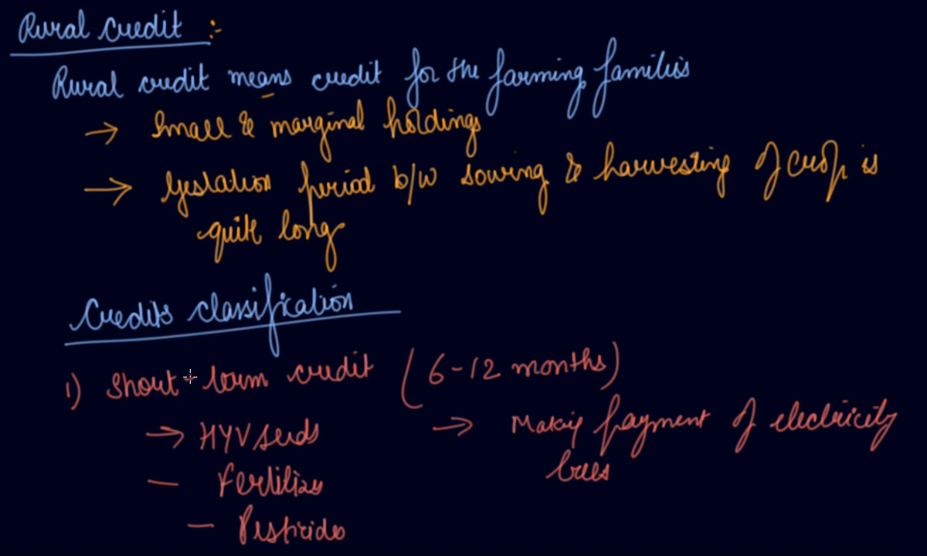
mouse_move(172, 396)
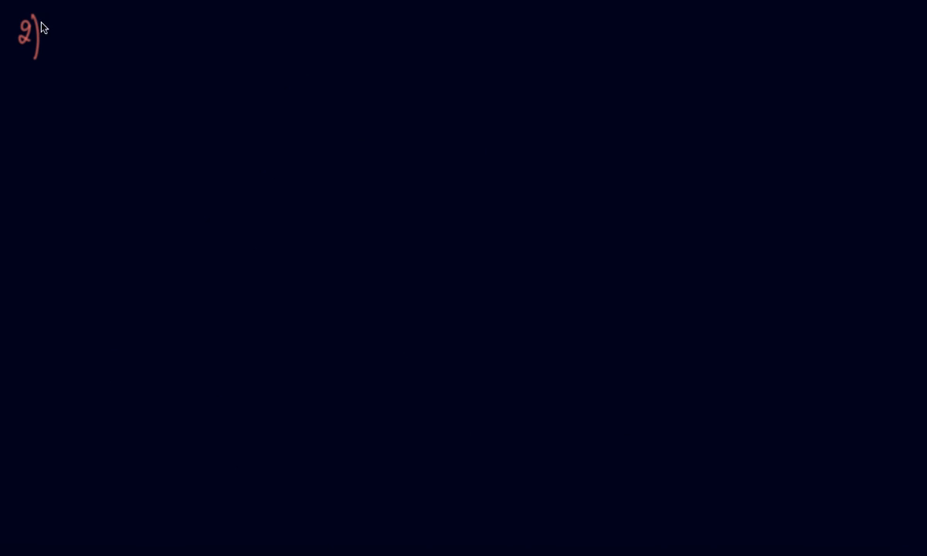
Write '2) Middle term credit (12 months to 5 years).'.
type("Mud")
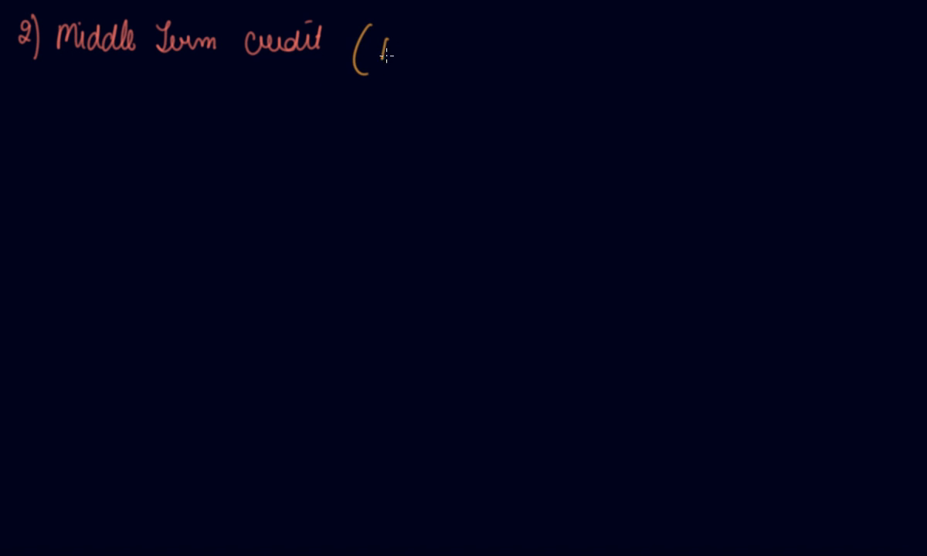
type("12 mon")
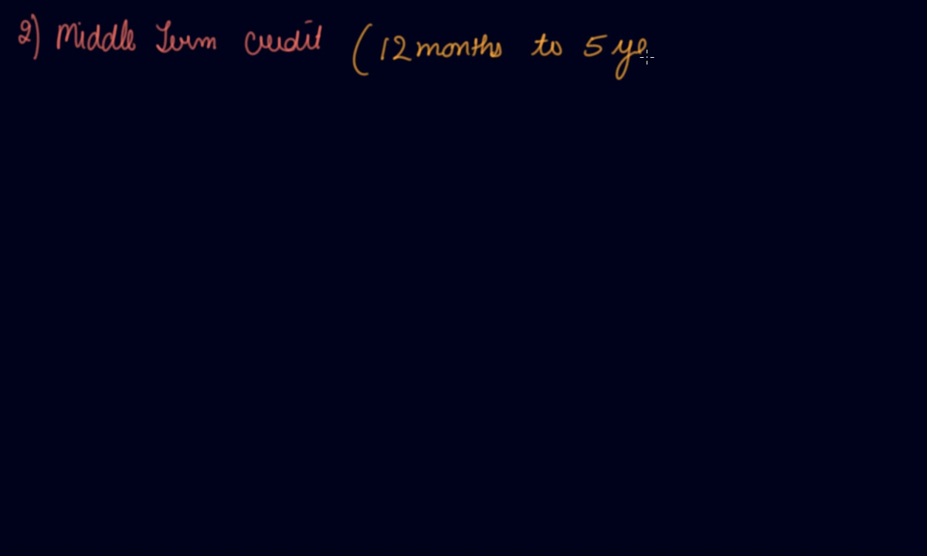
type("years).")
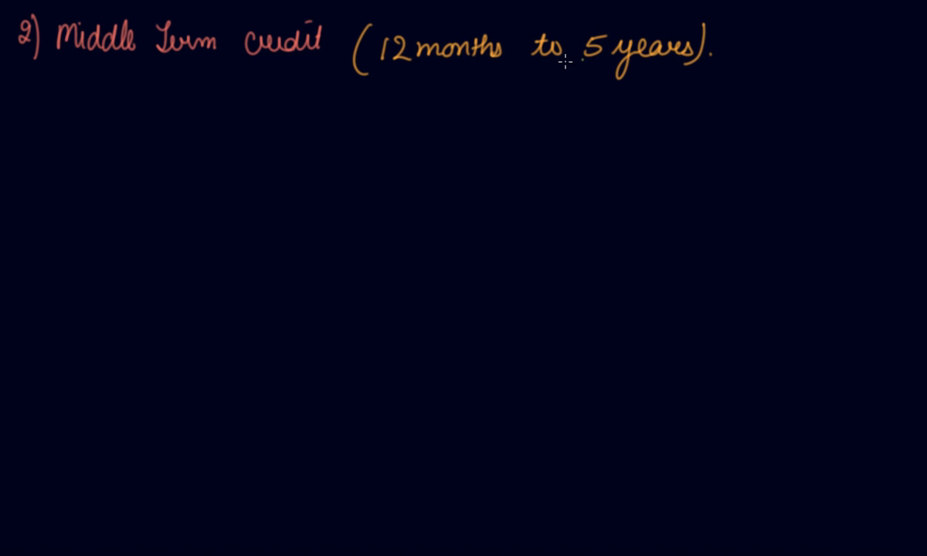
mouse_move(436, 73)
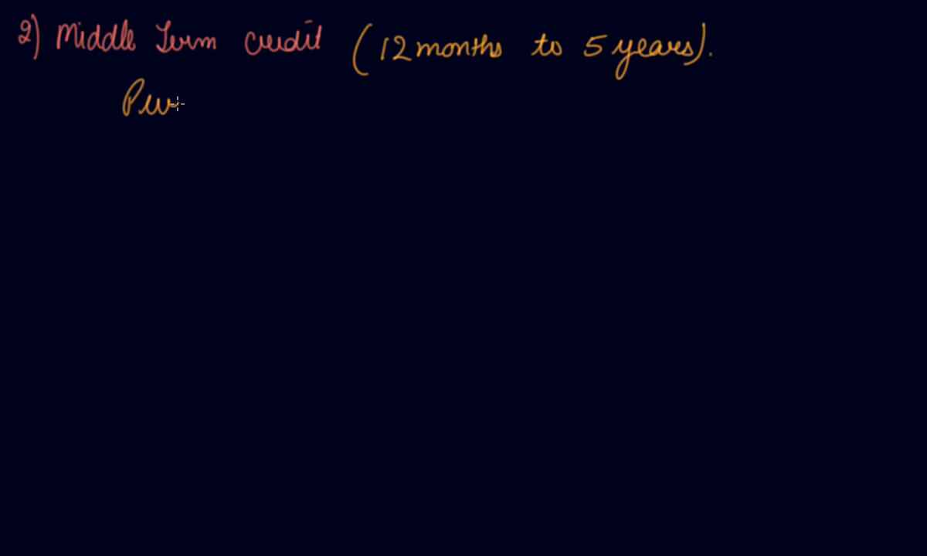
Write 'Purchasing machinery, constructing fences & digging wells' and begin item '3)'.
type("Purchase")
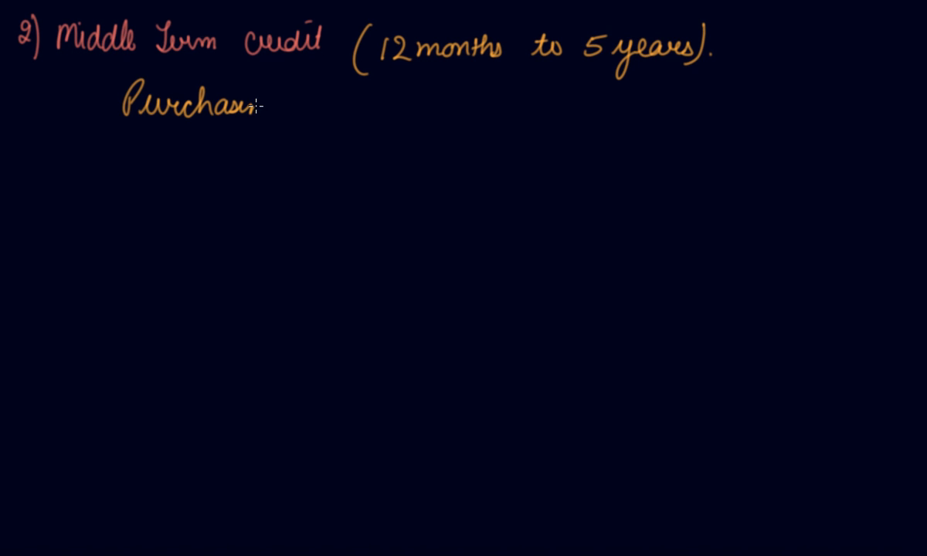
type("ing m")
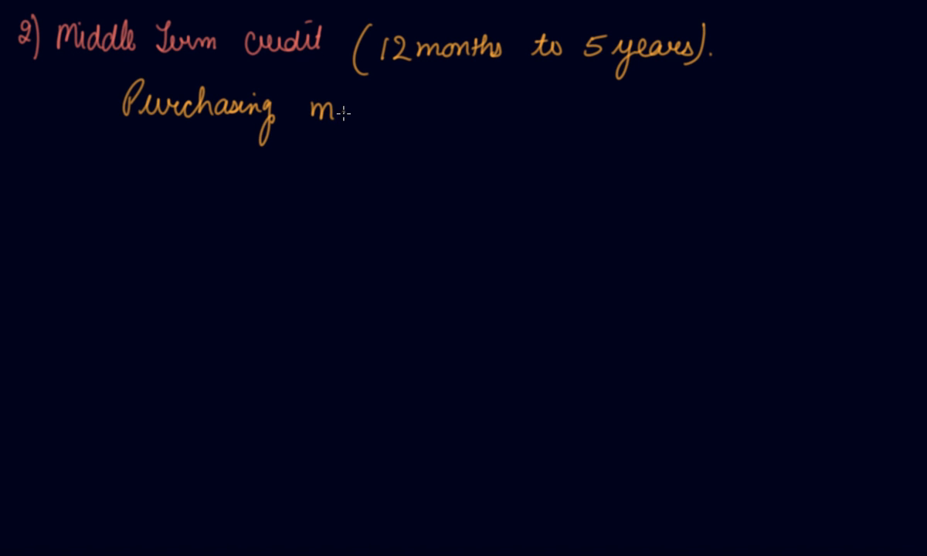
type("achin")
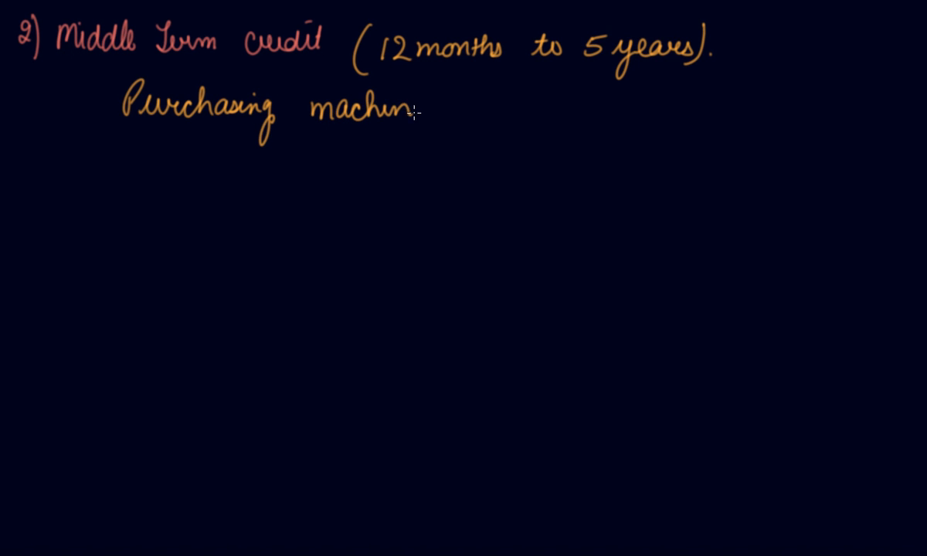
type("ery , constructing")
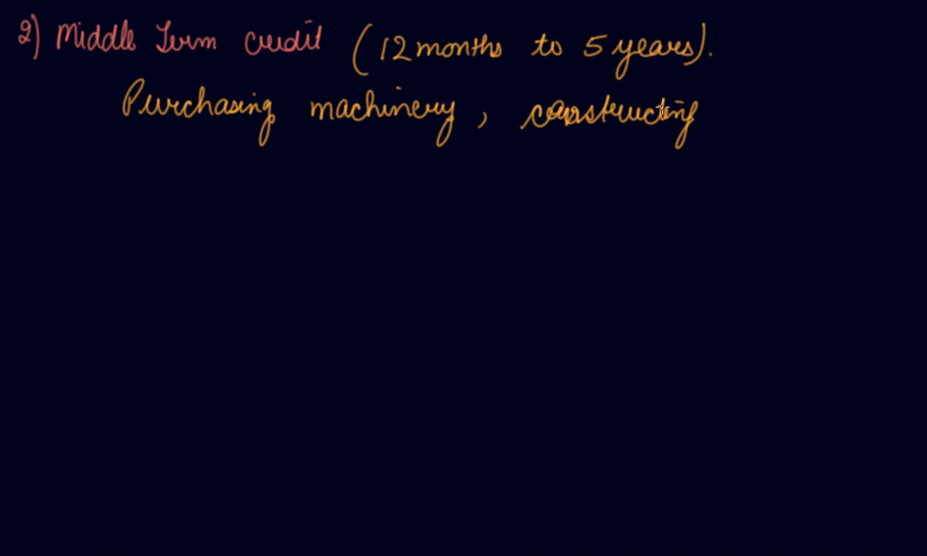
type("fences &")
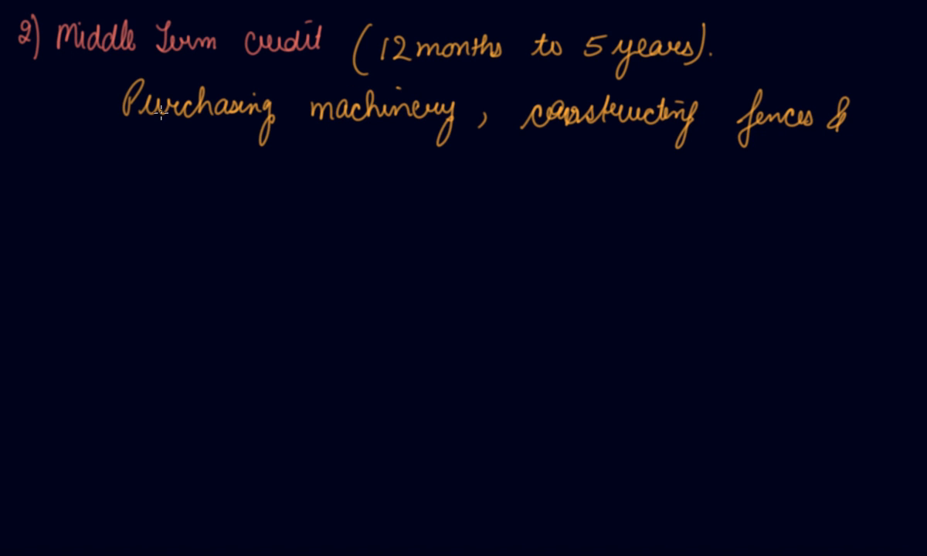
mouse_move(207, 171)
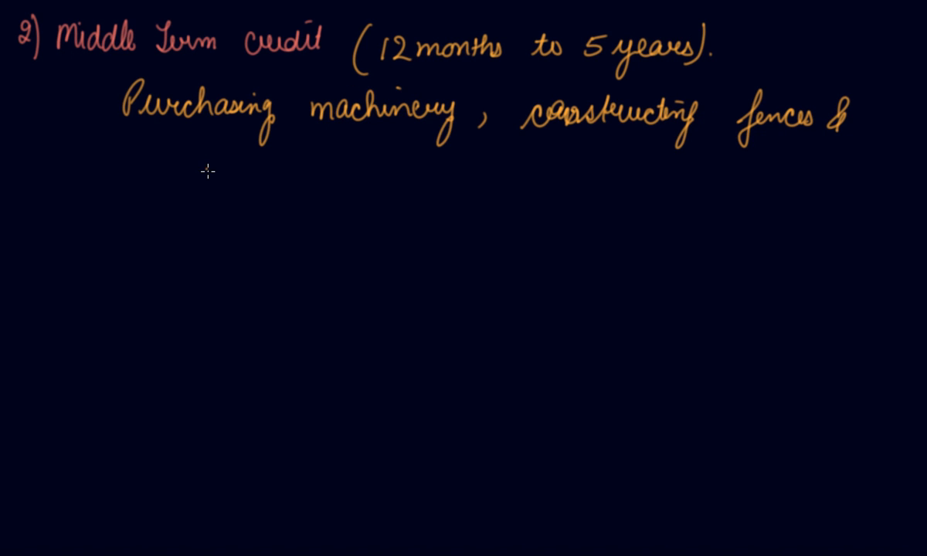
mouse_move(219, 163)
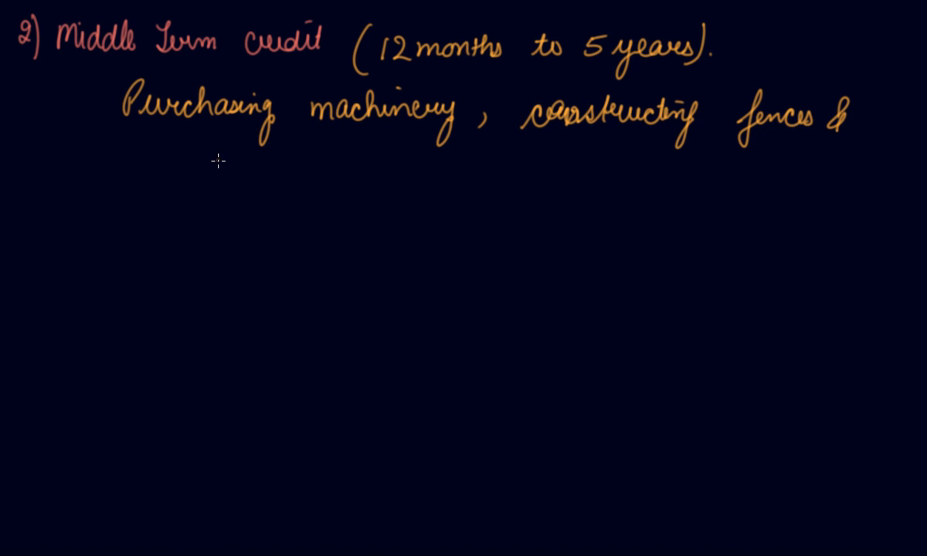
type("diga")
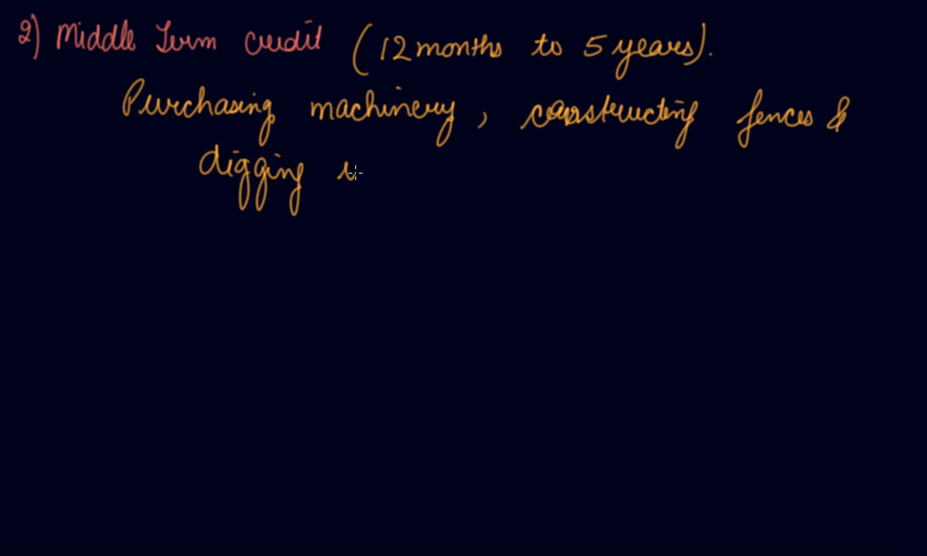
type("wells")
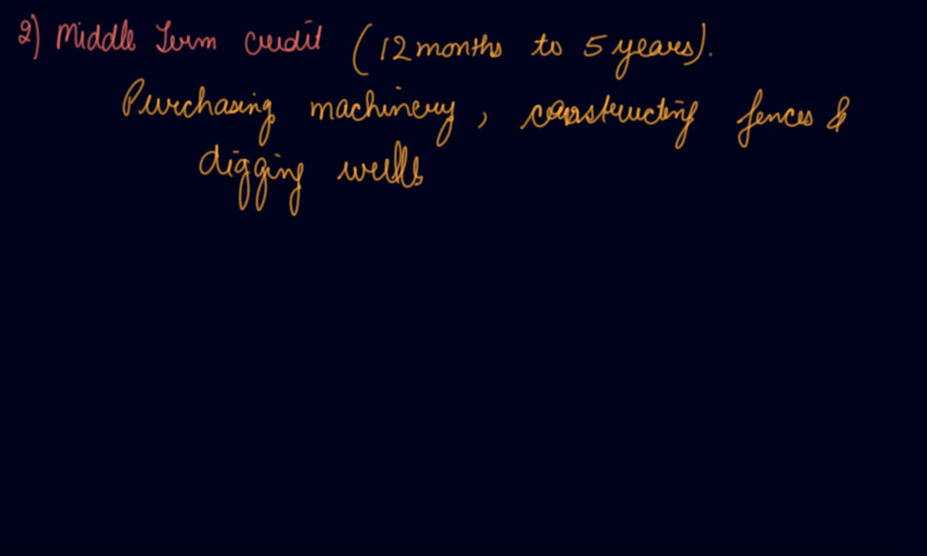
type("3)")
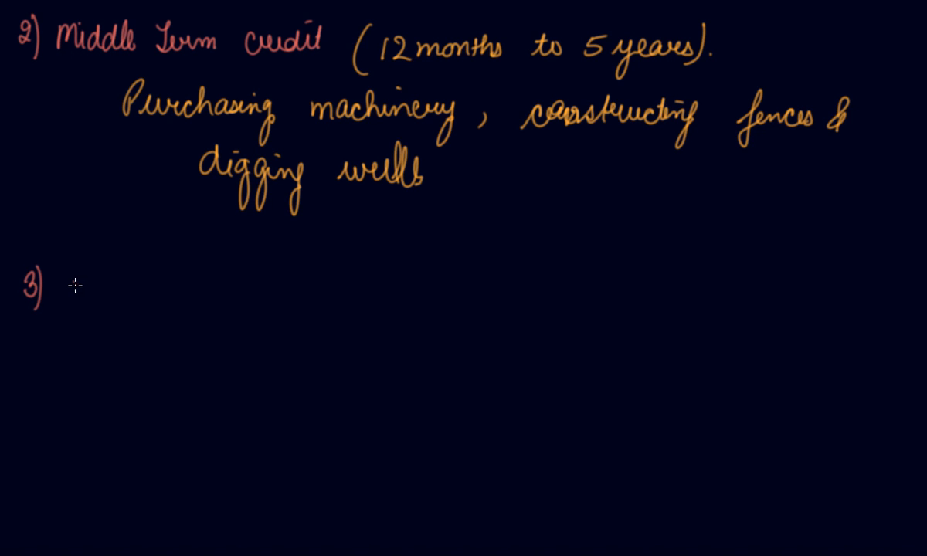
Write '3) Long-term credit (5 years to 20 years)'.
type("Long")
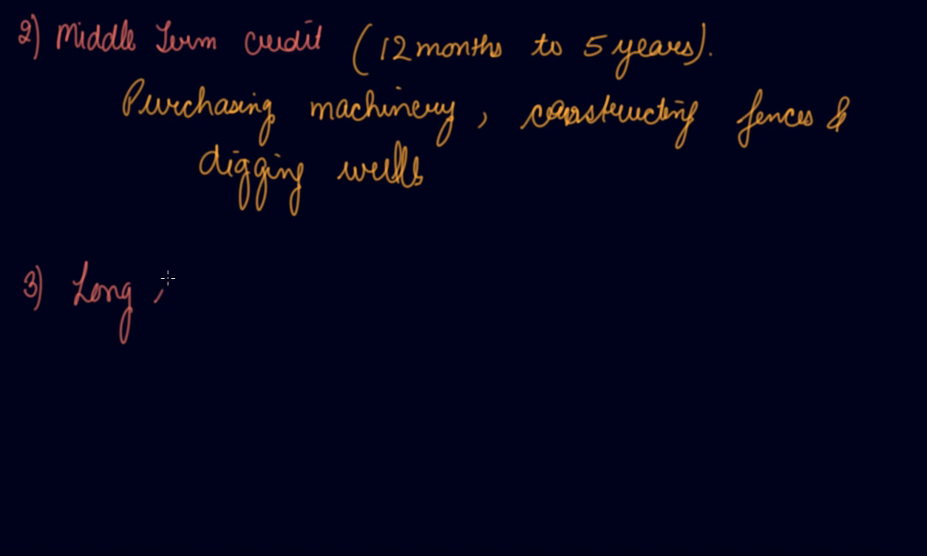
type("-term")
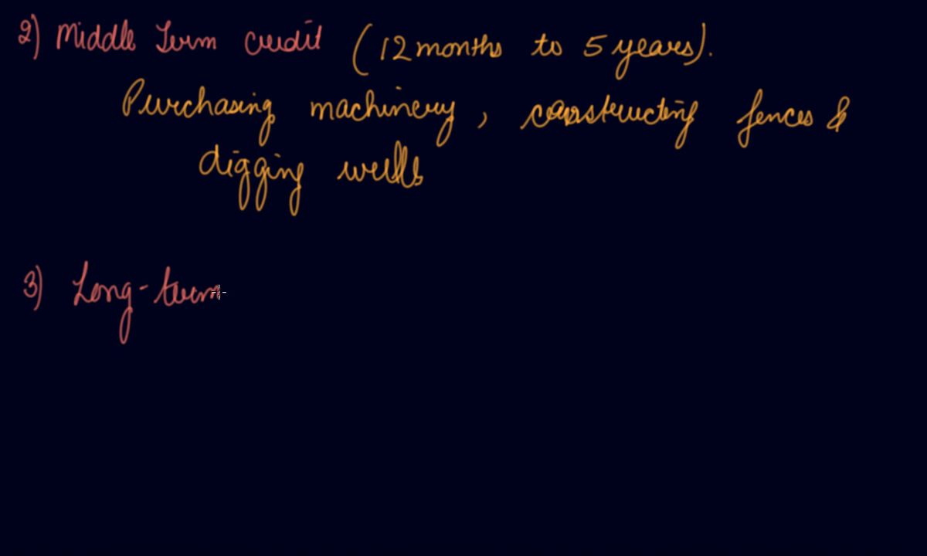
type("credit (5")
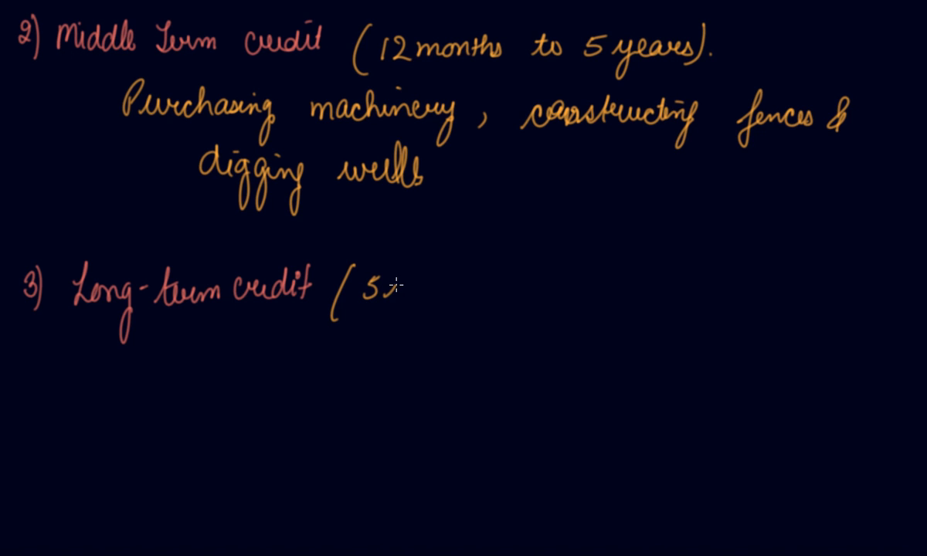
type("years &")
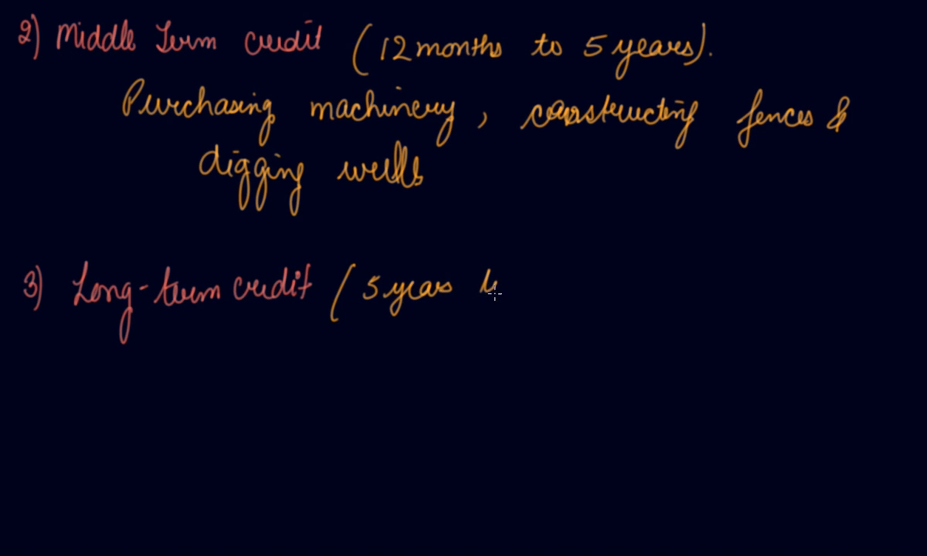
type("to 20 years)")
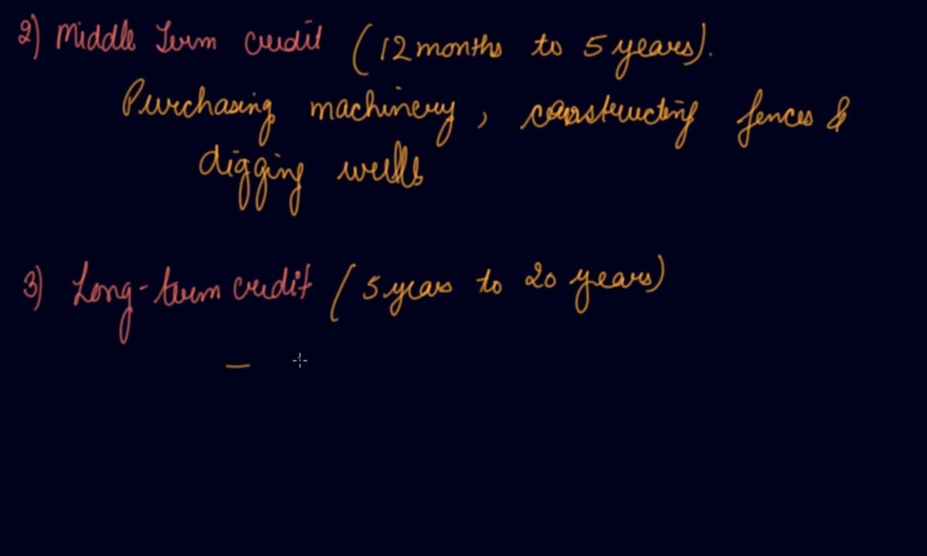
Write the first use: purchase of additional land.
type("Pura")
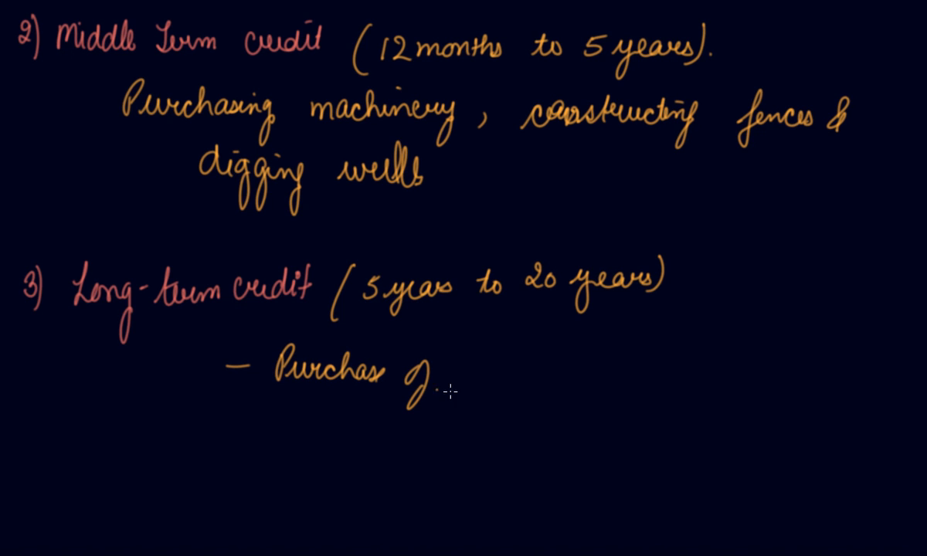
type("addl")
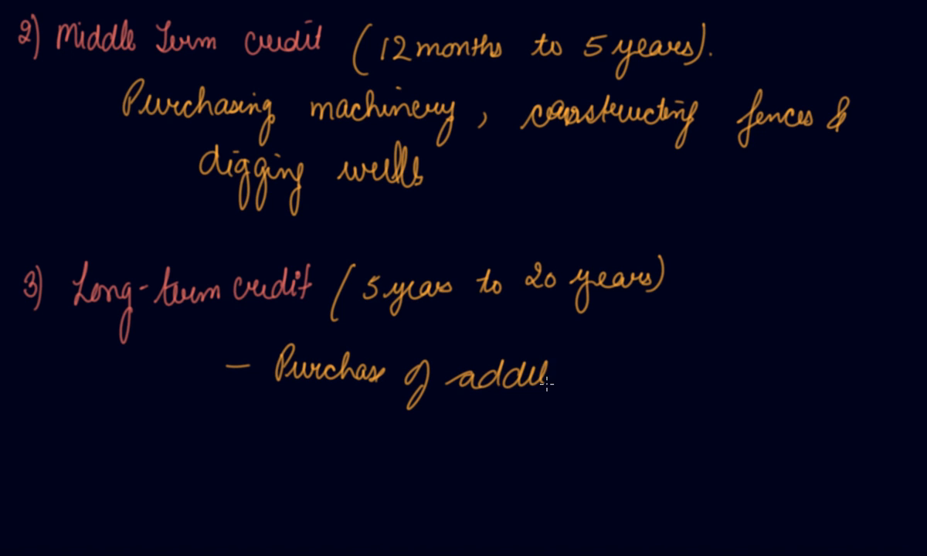
type("ional")
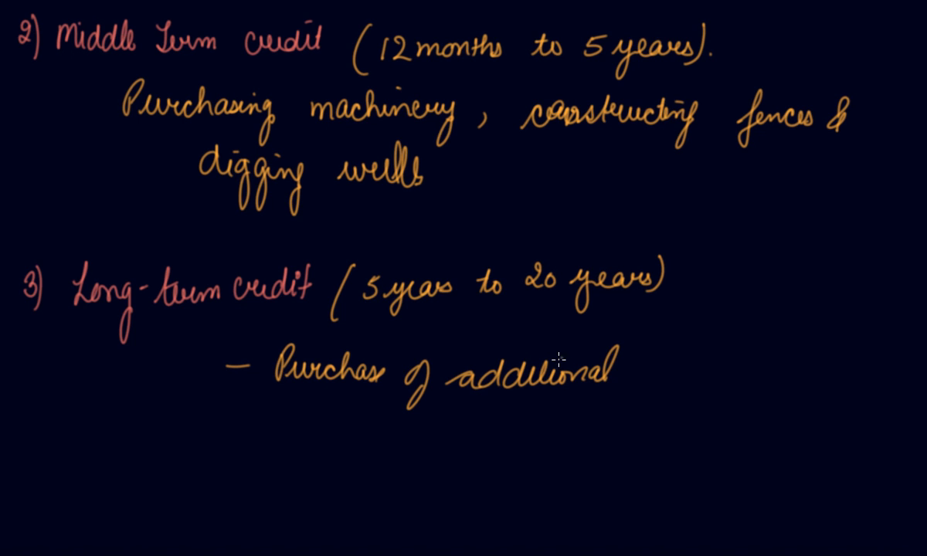
type("land")
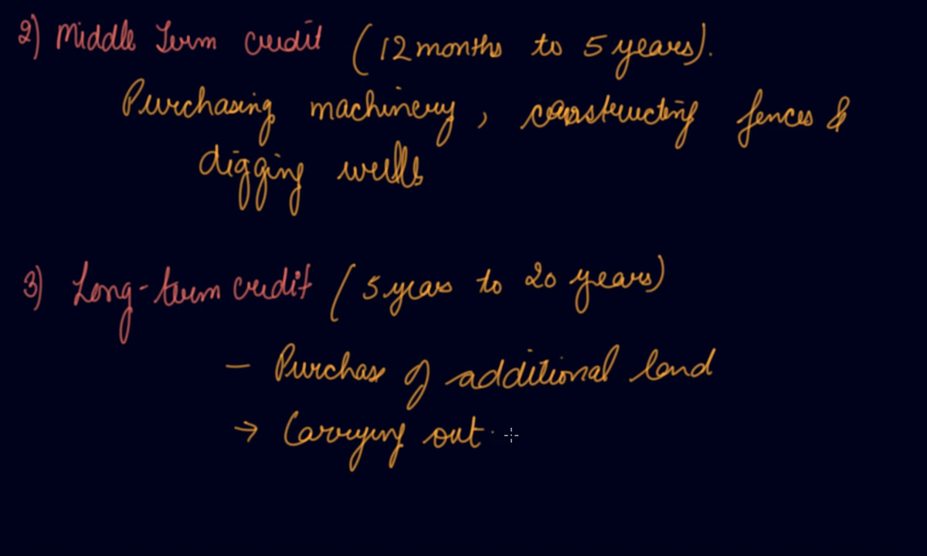
Write the second use: permanent improvement on the existing land.
type("ferma")
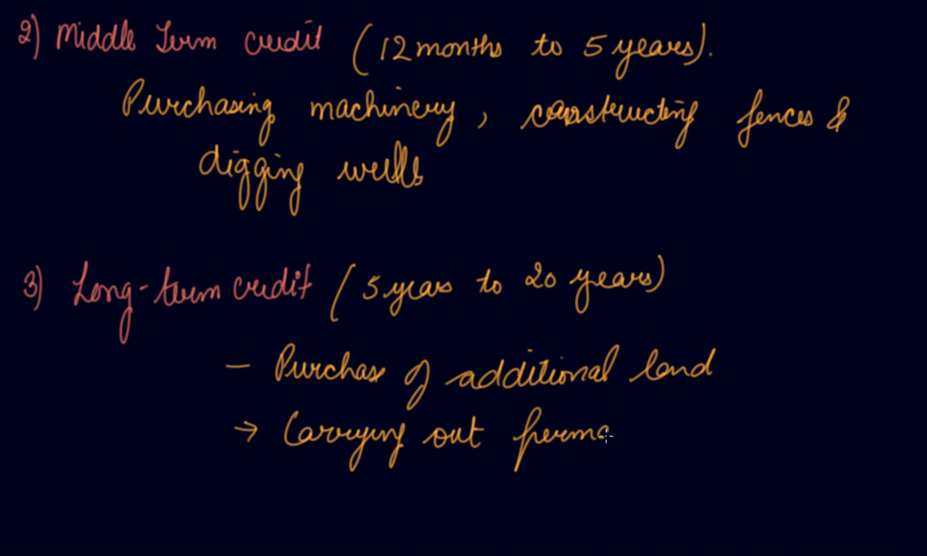
type("nent")
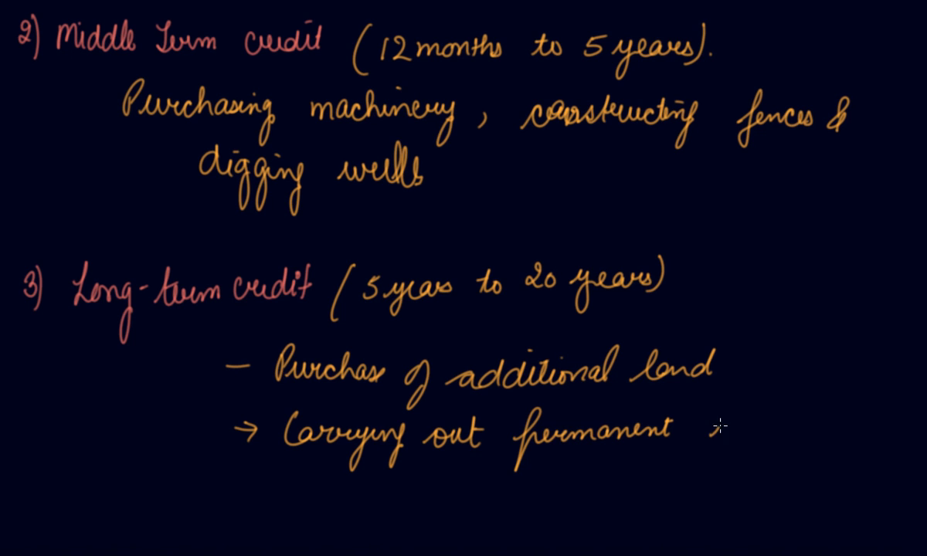
type("impro")
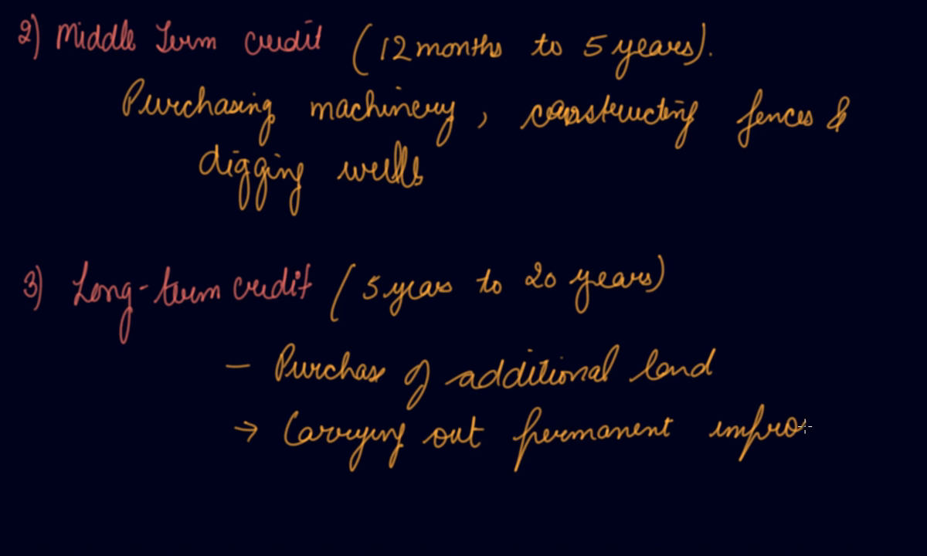
type("vements")
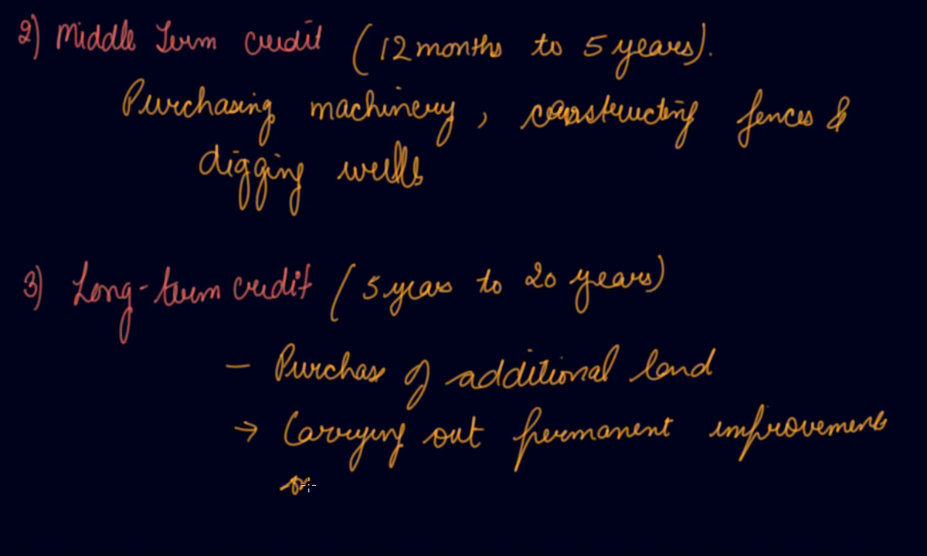
type("on the ex")
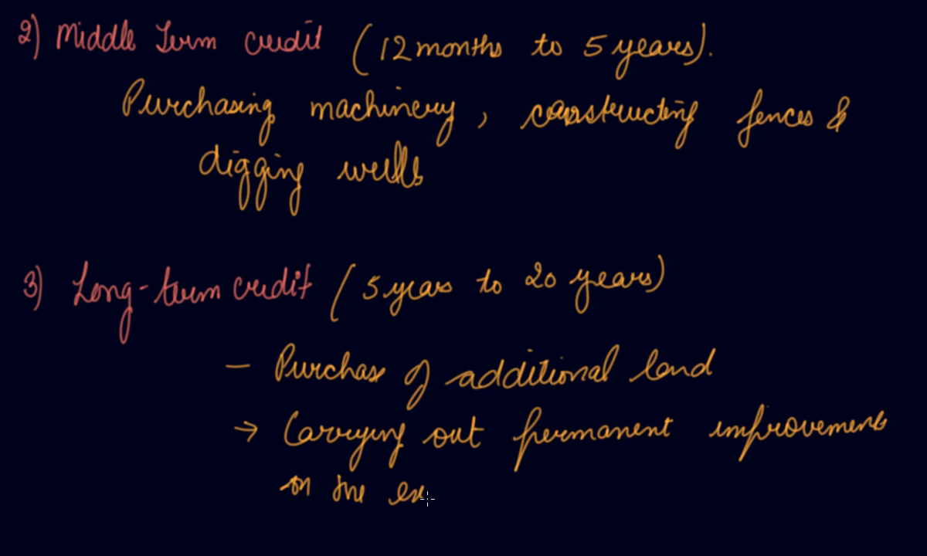
type("existing")
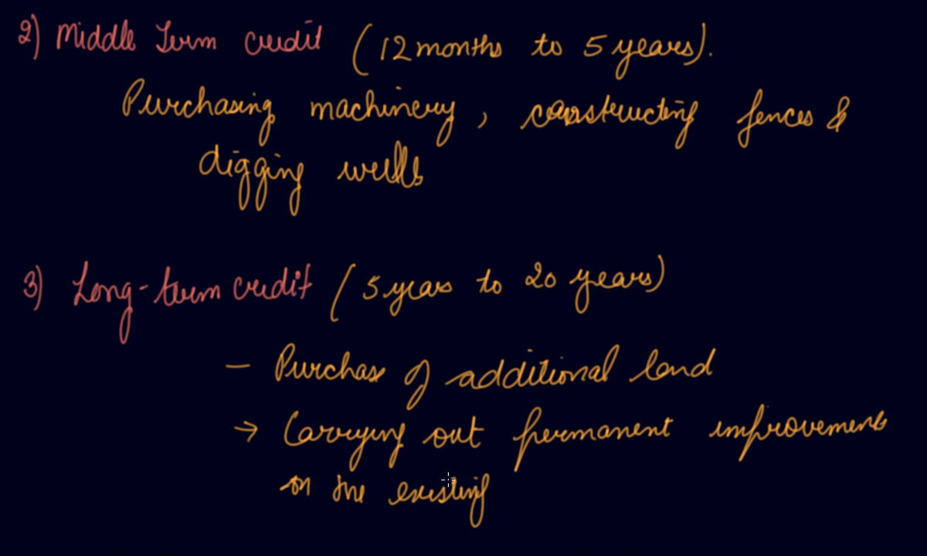
type("land.")
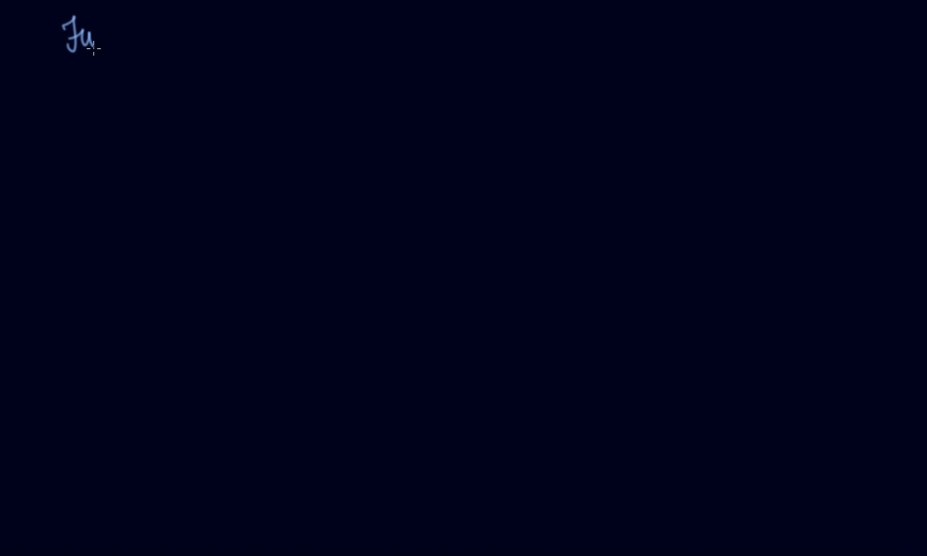
Head a new page 'Further Classified' with arrow points Productive Borrowing and Non-Productive Borrowing.
type("rth")
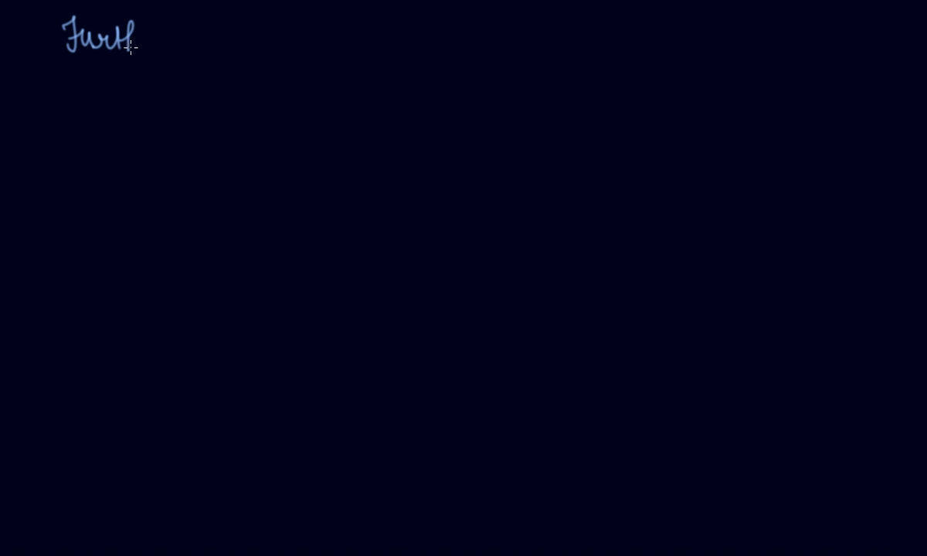
type("Further Classified")
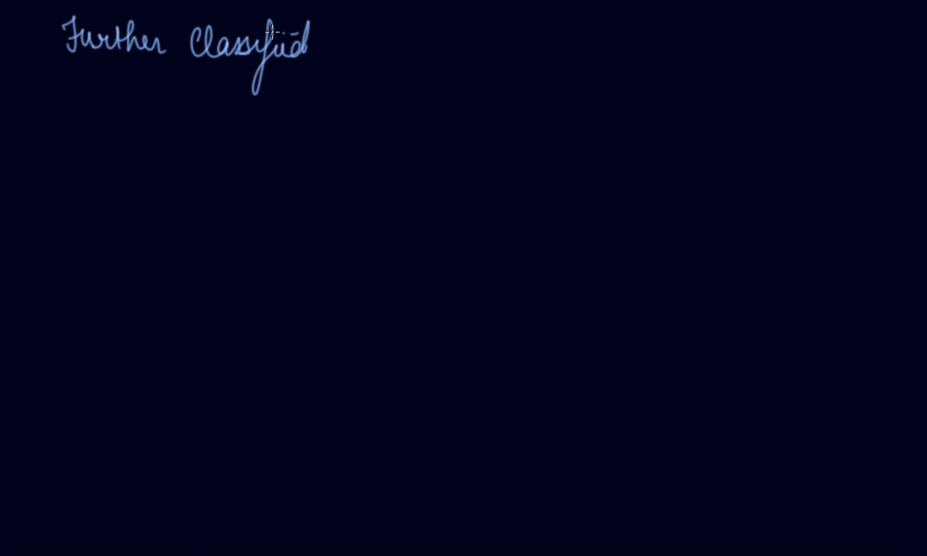
left_click_drag(31, 158, 80, 154)
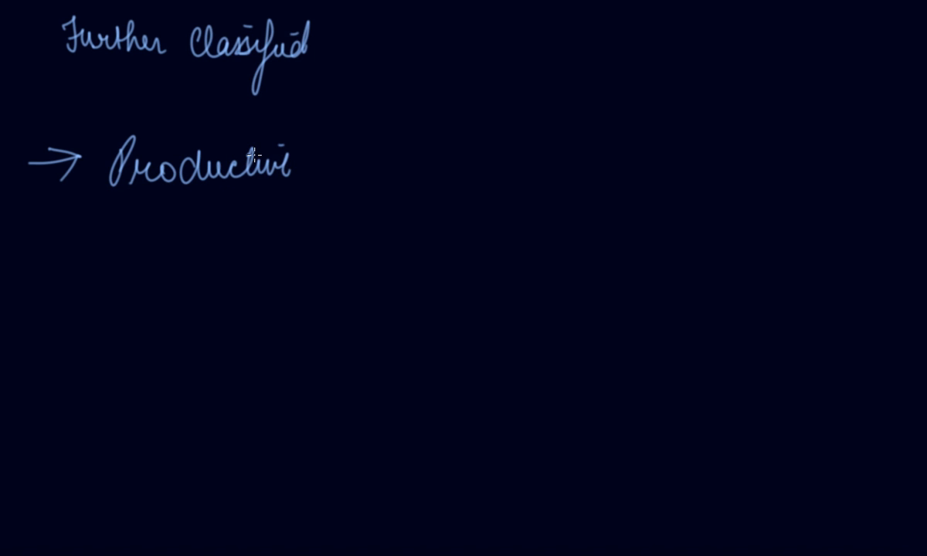
type("Bor")
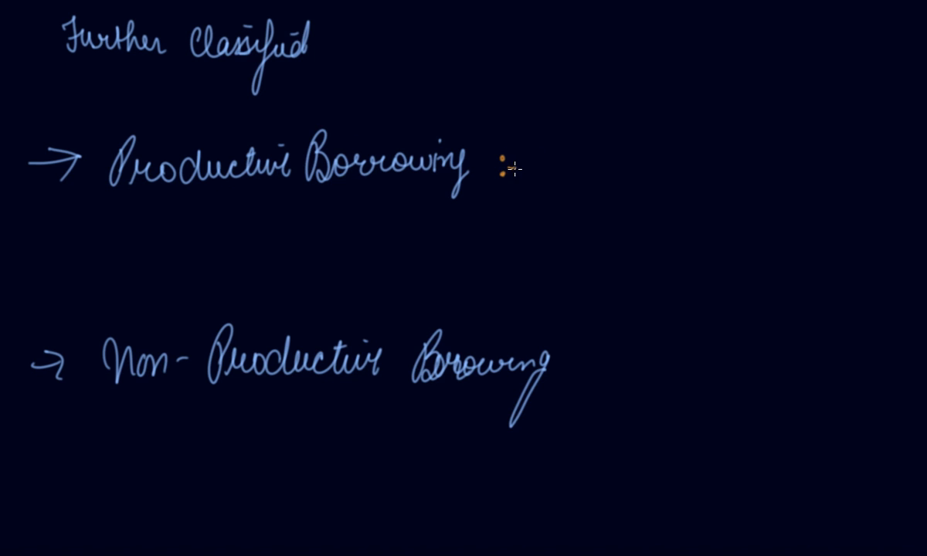
mouse_move(565, 154)
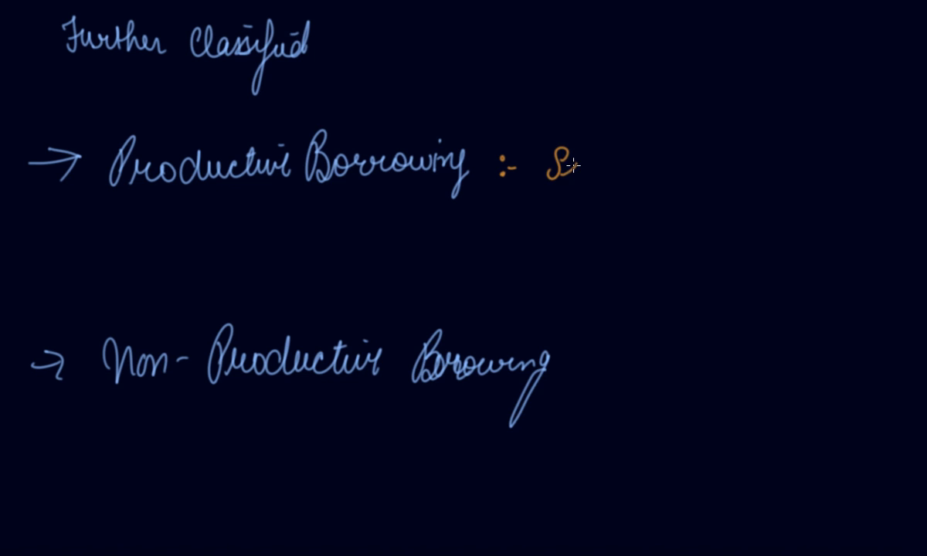
Write ':- Seeds, machinery.' beside Productive Borrowing.
type("Seeds,")
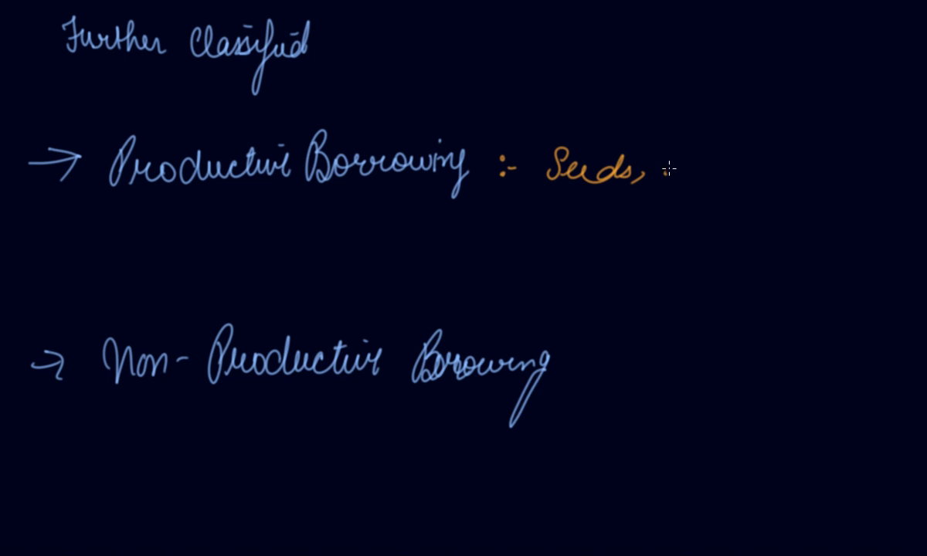
type("machi")
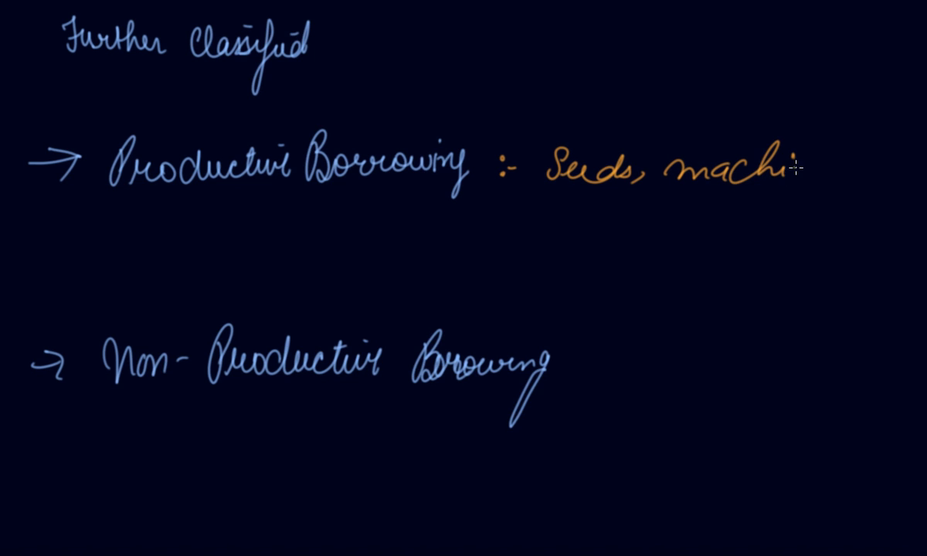
type("nery.")
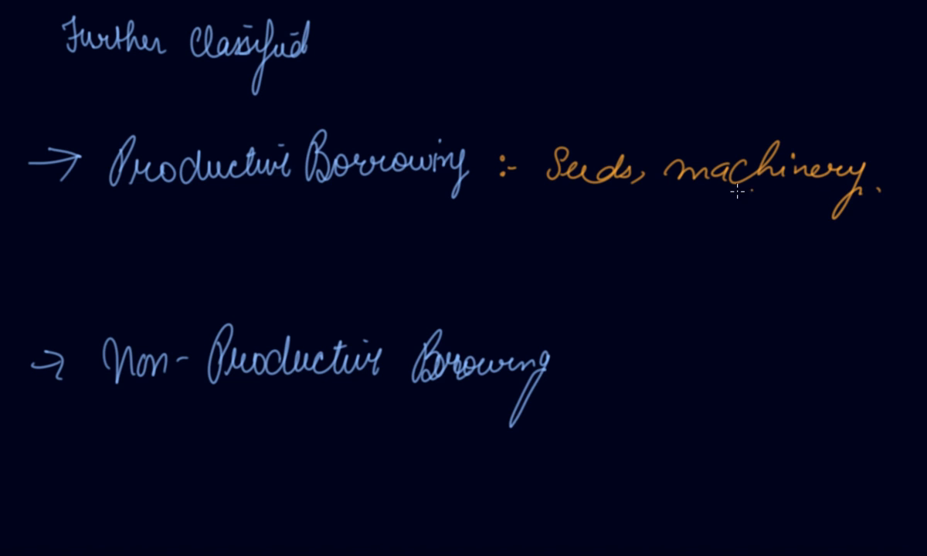
mouse_move(698, 131)
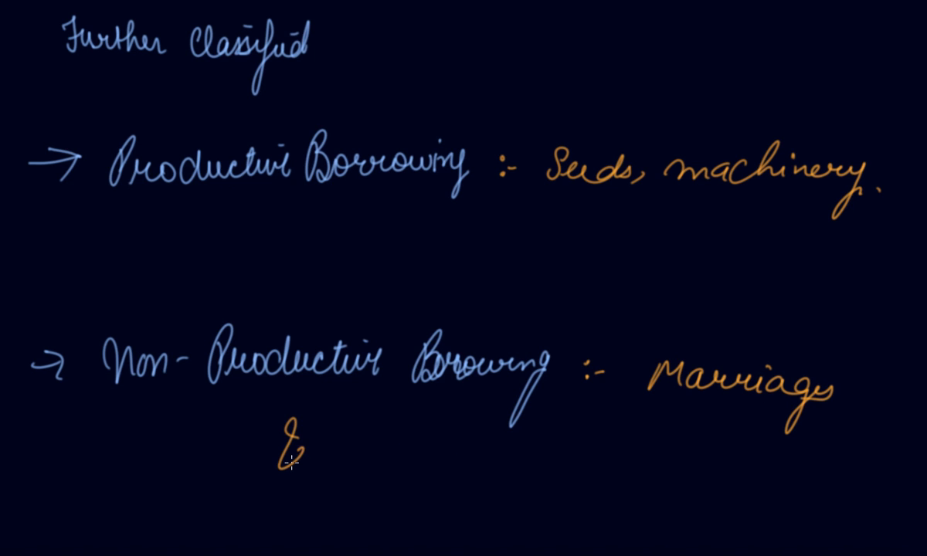
Write ':- Marriage & festival occasions; education' beside Non-Productive Borrowing.
type("fest")
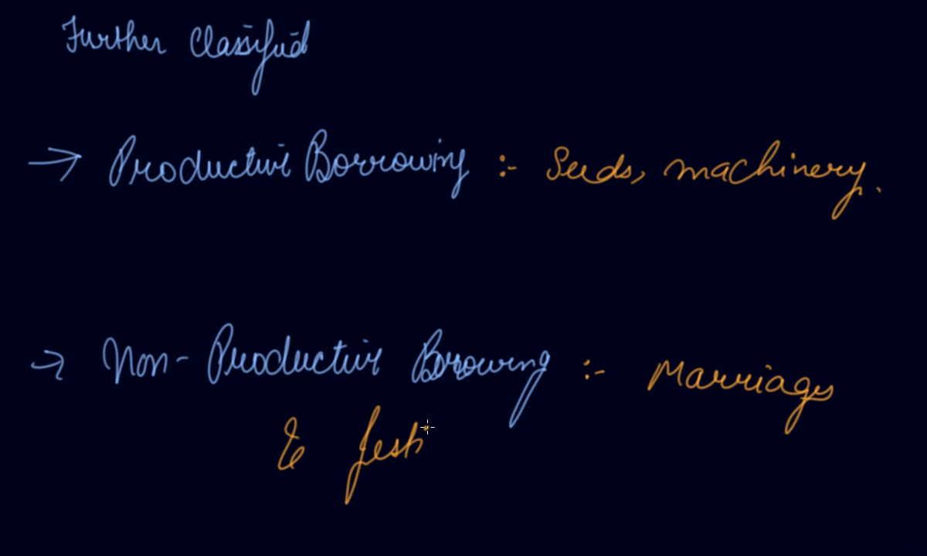
type("festival occ")
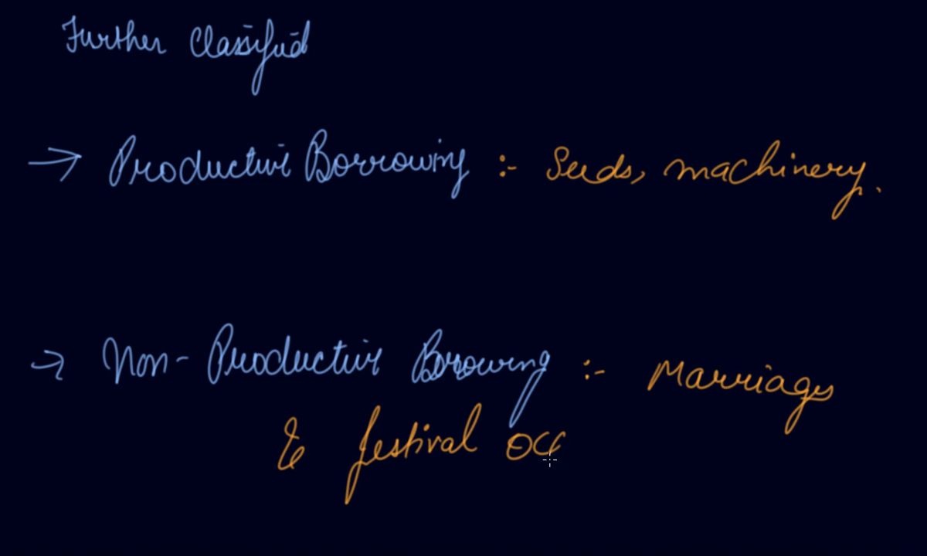
type("occassio")
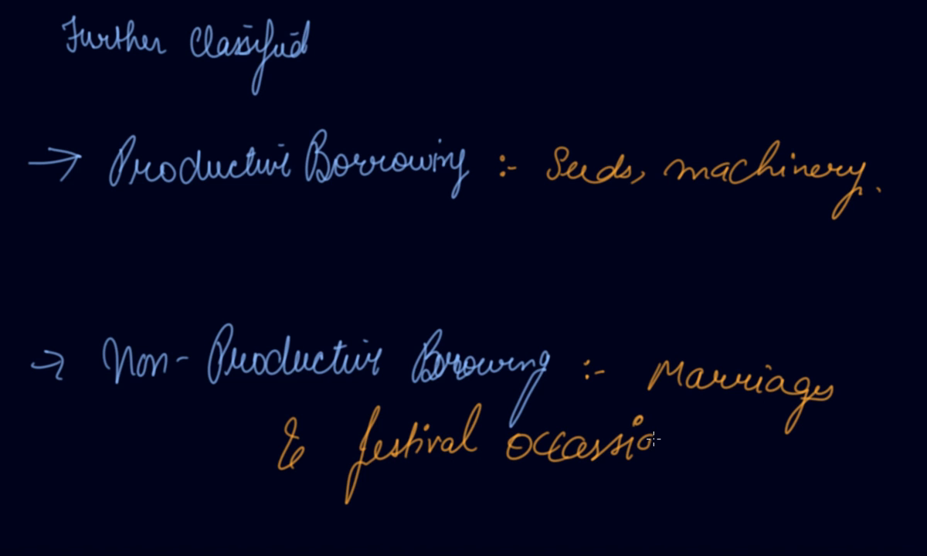
type("; ed")
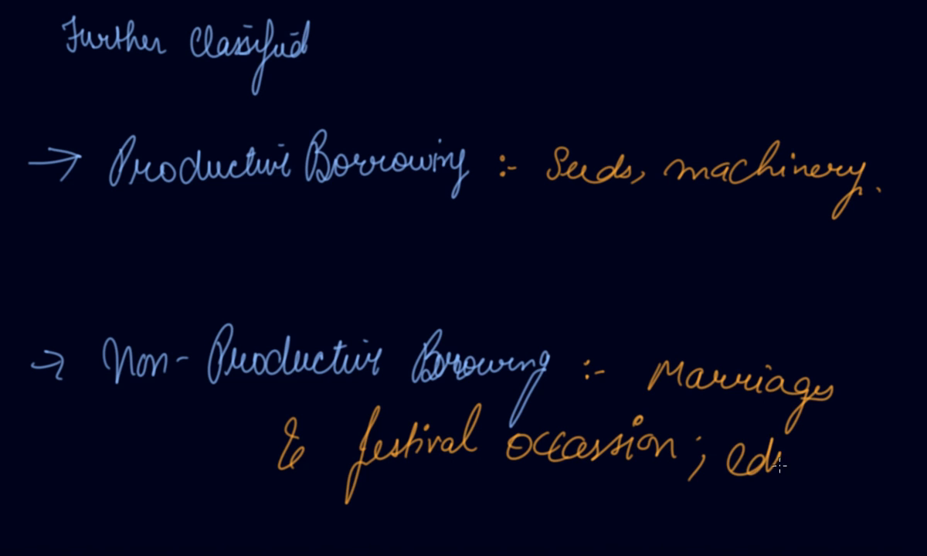
type("education")
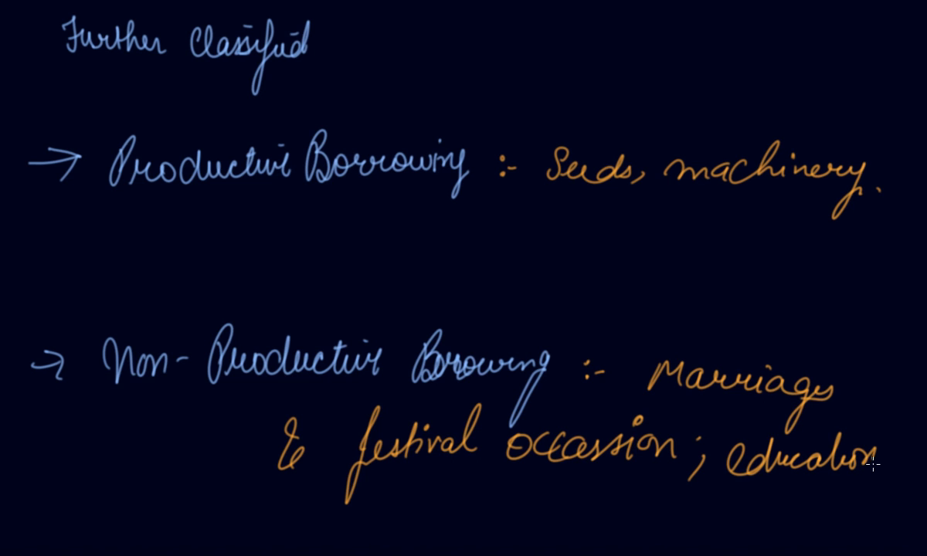